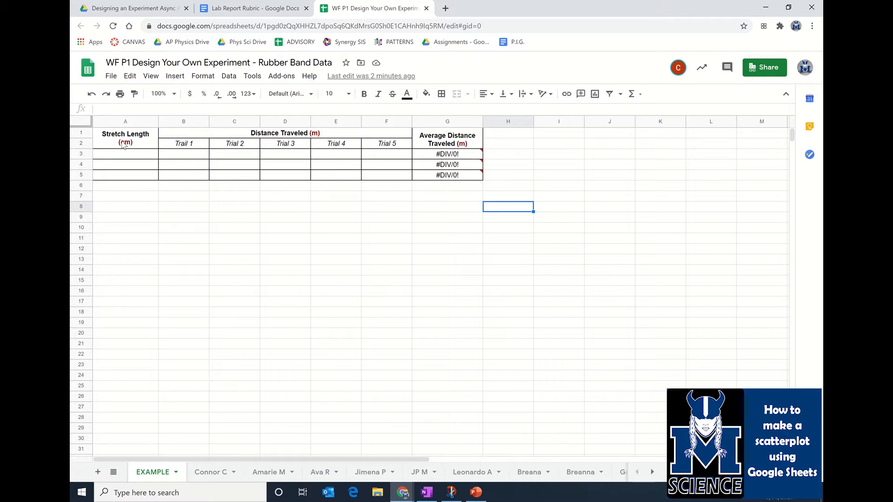
pyautogui.moveTo(195, 160)
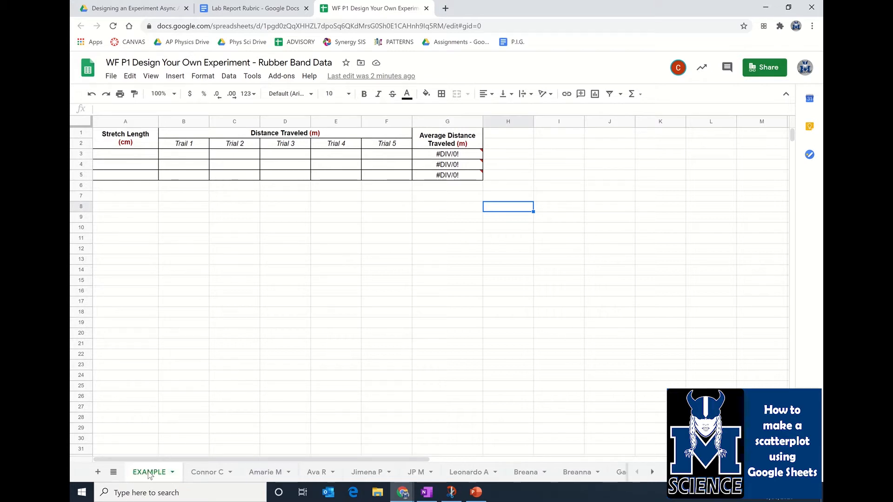
pyautogui.moveTo(145, 270)
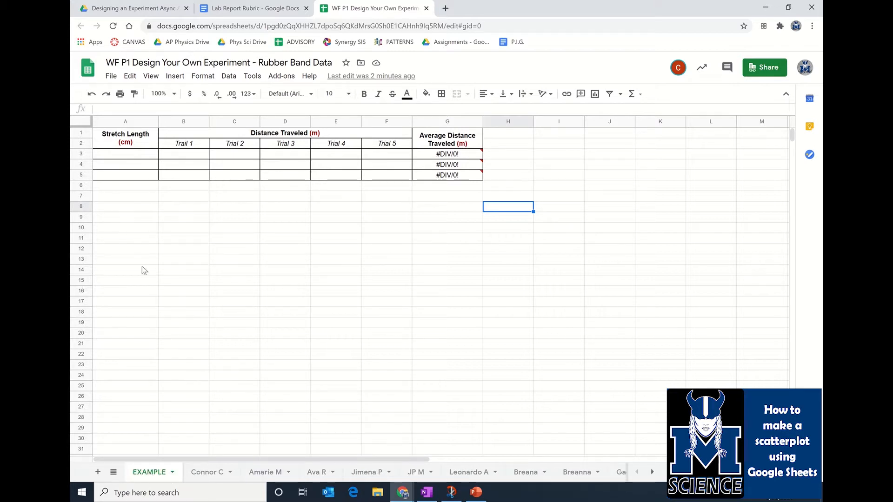
pyautogui.moveTo(141, 229)
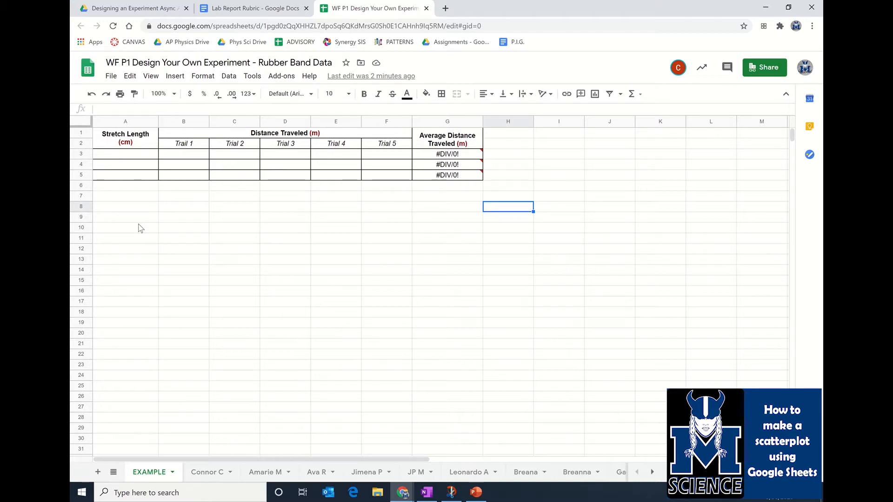
pyautogui.moveTo(121, 182)
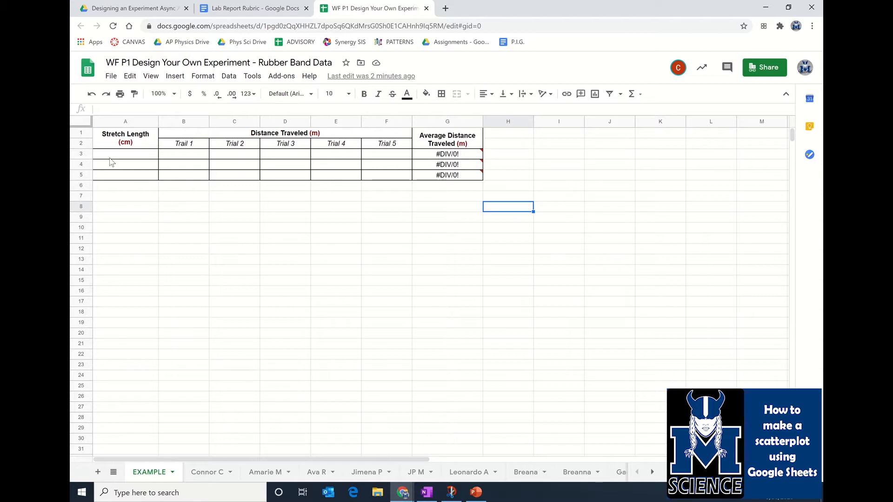
pyautogui.moveTo(139, 161)
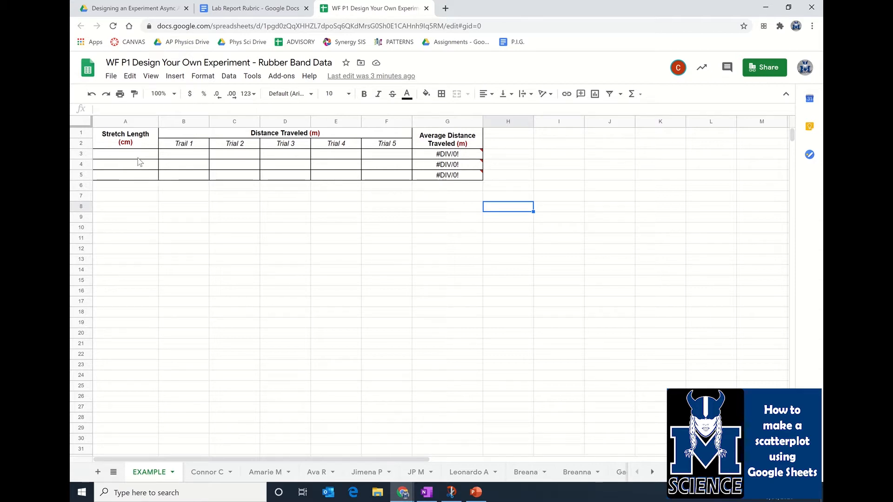
# Paste the experiment data for stretch lengths 2.0, 4.0 and 6.0 starting at A3
pyautogui.click(126, 154)
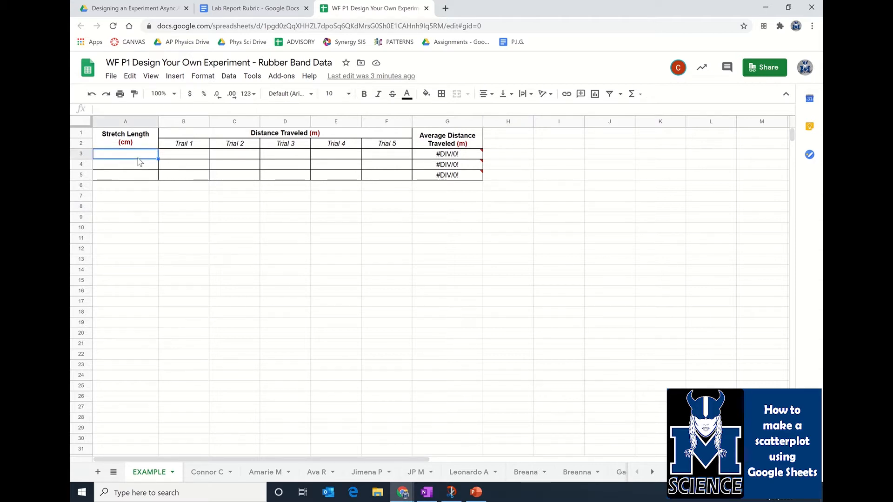
pyautogui.press('ctrl+v')
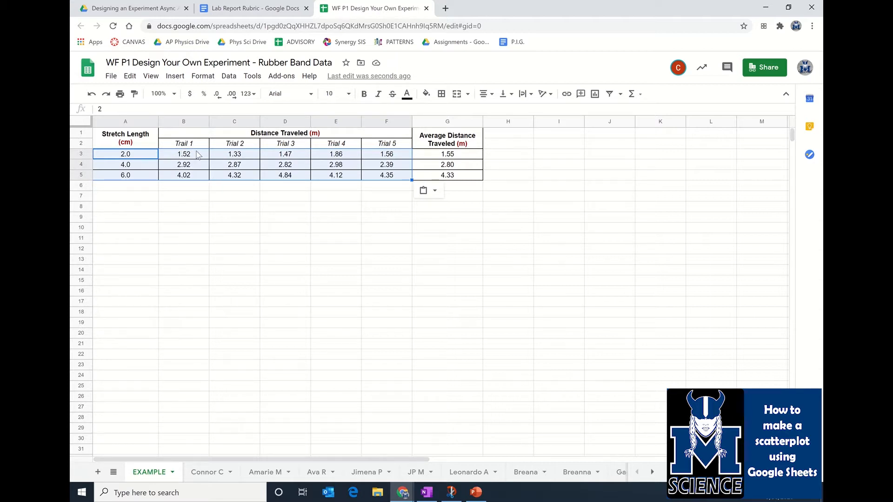
pyautogui.moveTo(185, 183)
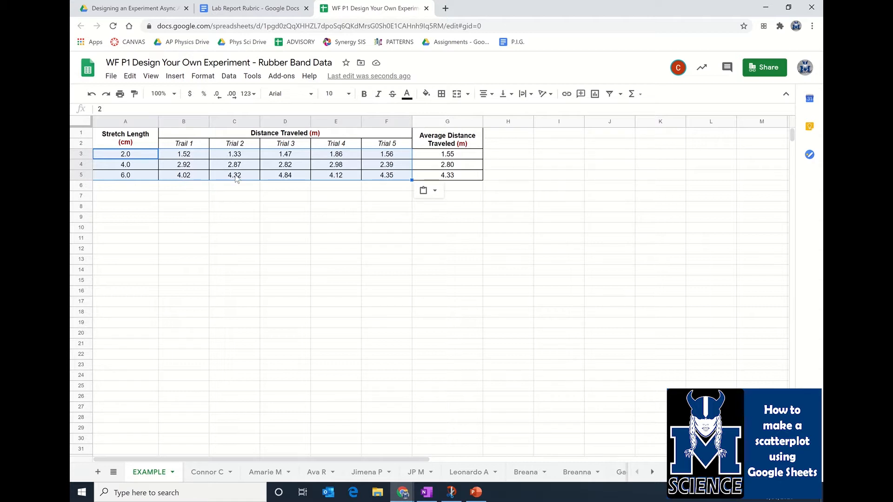
pyautogui.moveTo(275, 173)
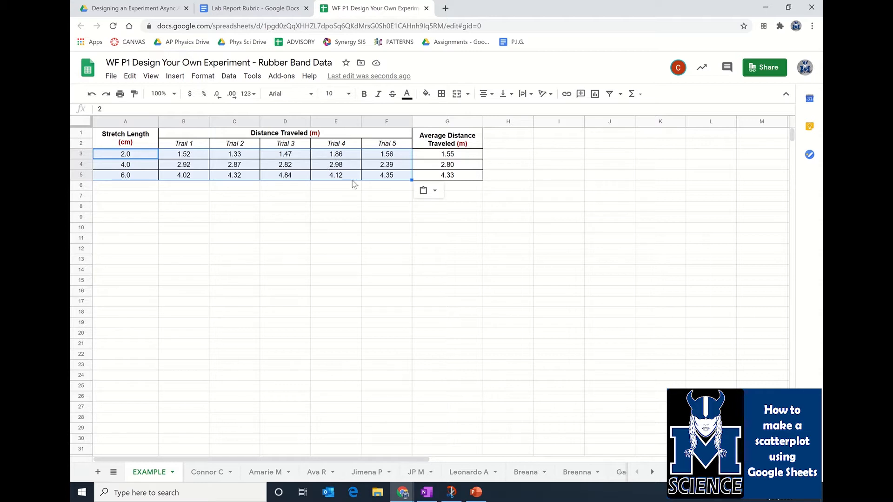
pyautogui.moveTo(364, 161)
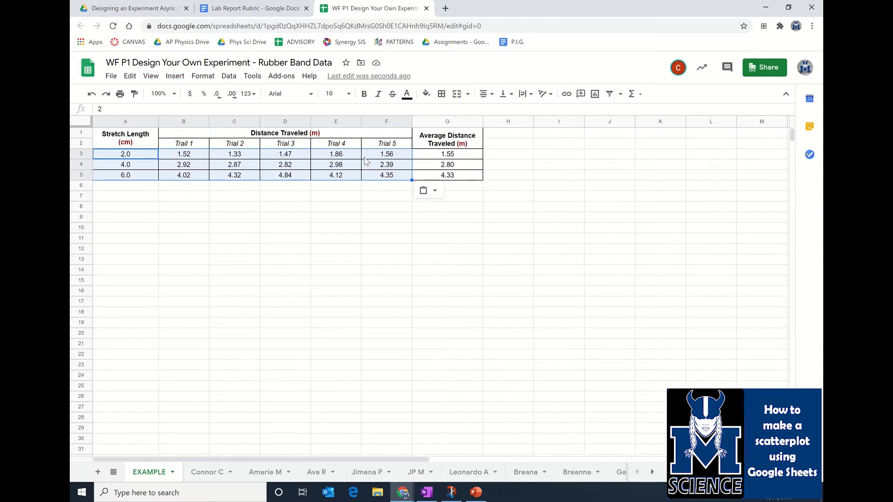
pyautogui.moveTo(315, 140)
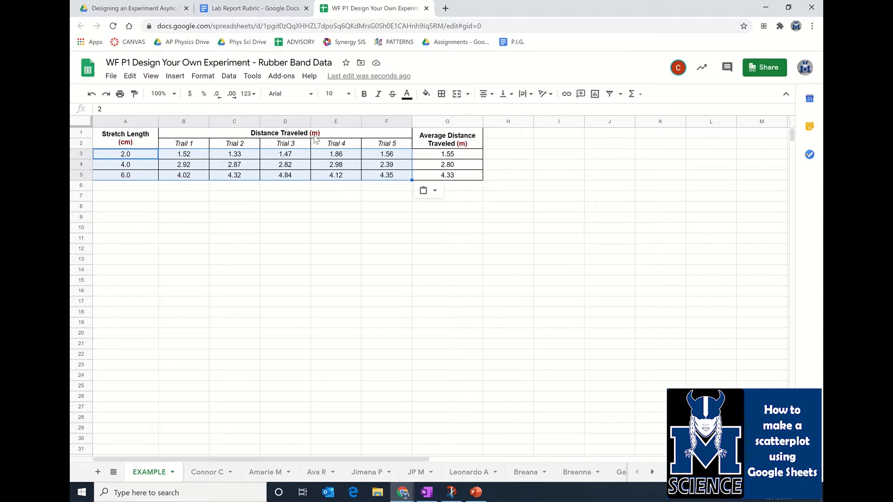
pyautogui.moveTo(464, 146)
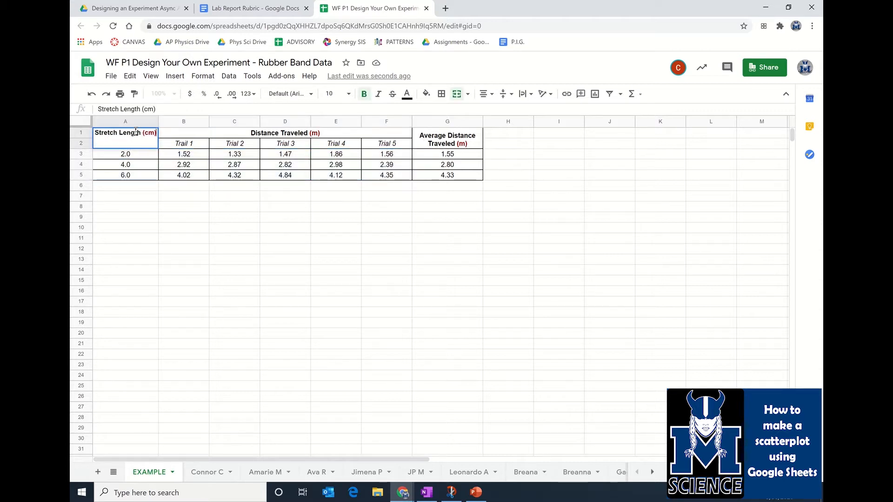
pyautogui.doubleClick(149, 133)
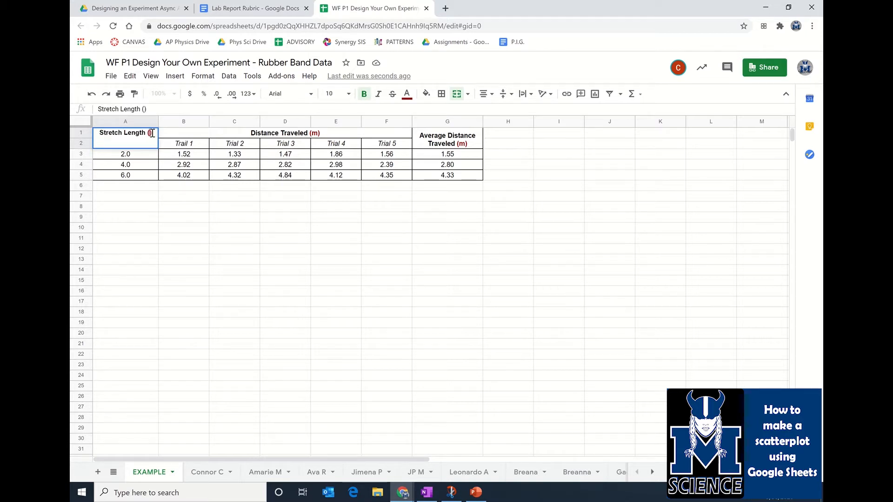
pyautogui.write('cm')
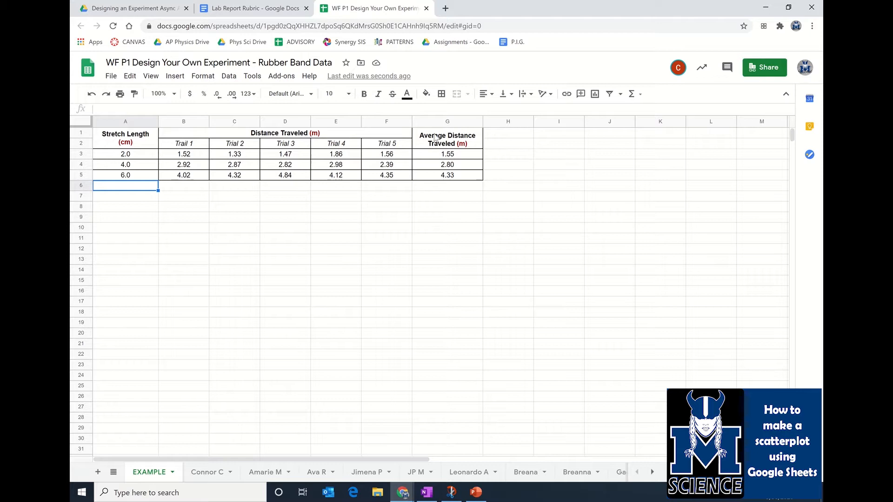
pyautogui.moveTo(323, 166)
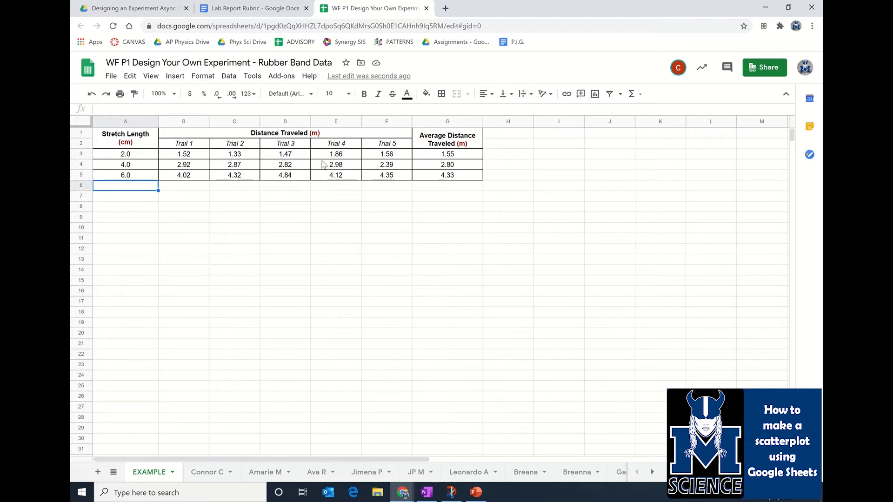
pyautogui.moveTo(411, 176)
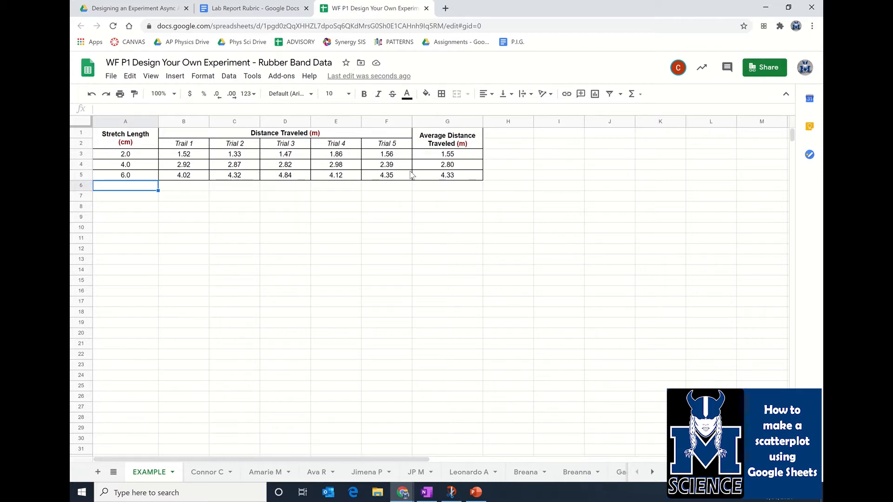
pyautogui.moveTo(223, 227)
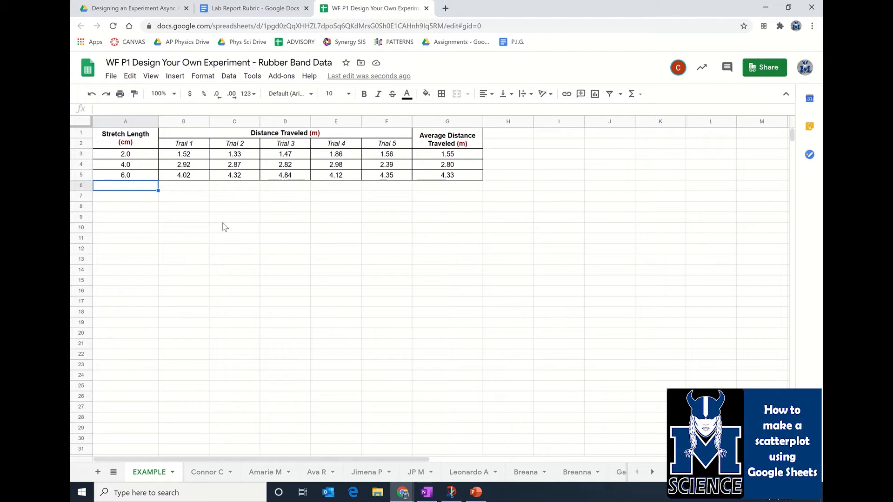
# Insert a new chart from cell C7, placing it below the data table
pyautogui.click(235, 196)
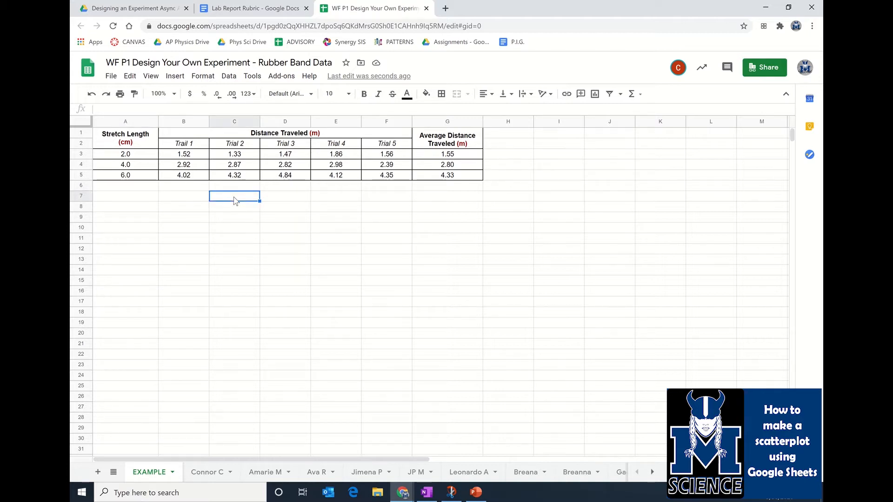
pyautogui.click(175, 76)
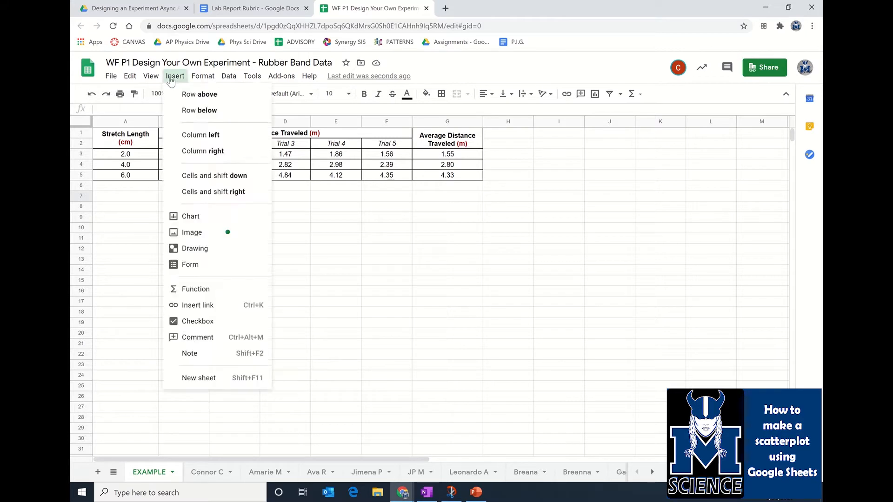
pyautogui.moveTo(190, 216)
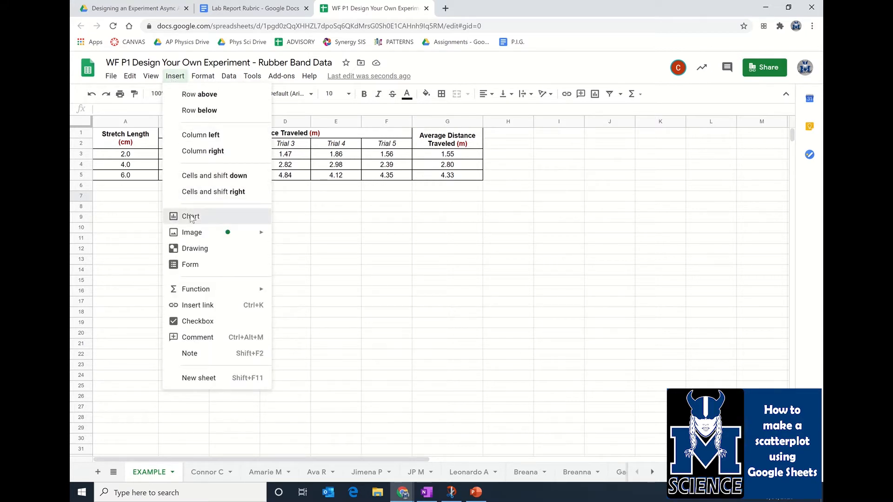
pyautogui.click(234, 196)
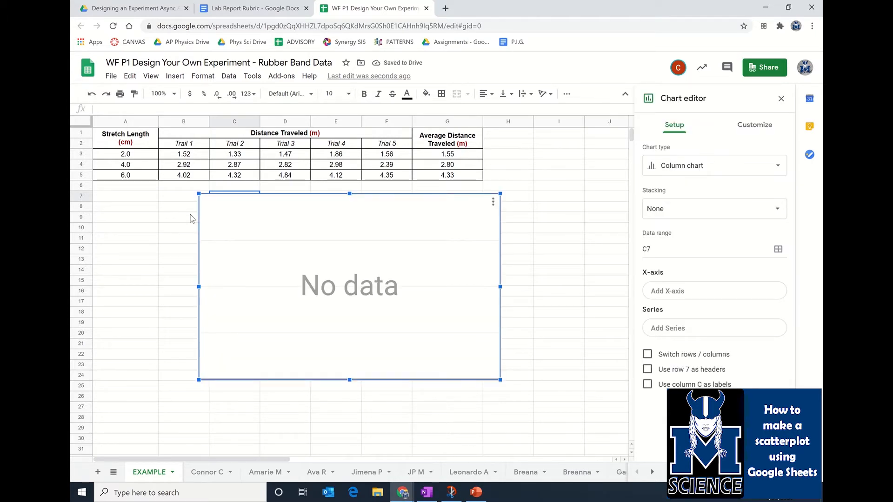
pyautogui.moveTo(410, 169)
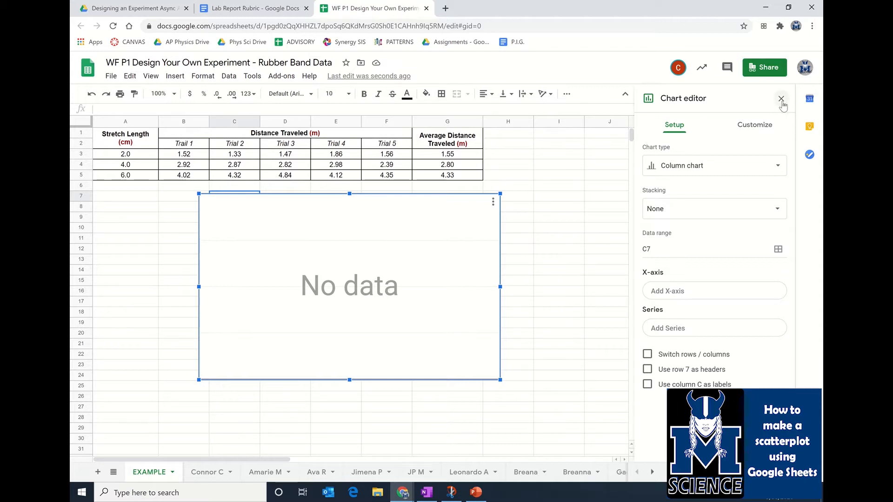
# Reopen the empty chart's editor through its three-dot menu's Edit chart option
pyautogui.click(781, 97)
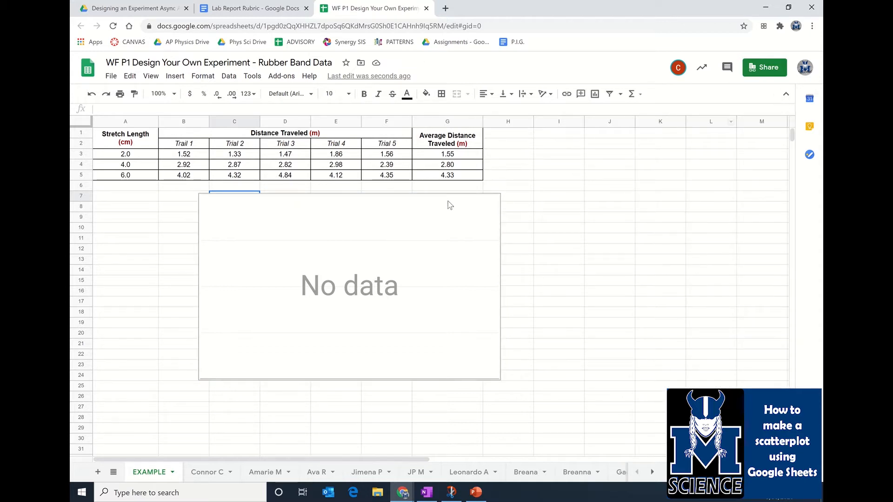
pyautogui.click(349, 284)
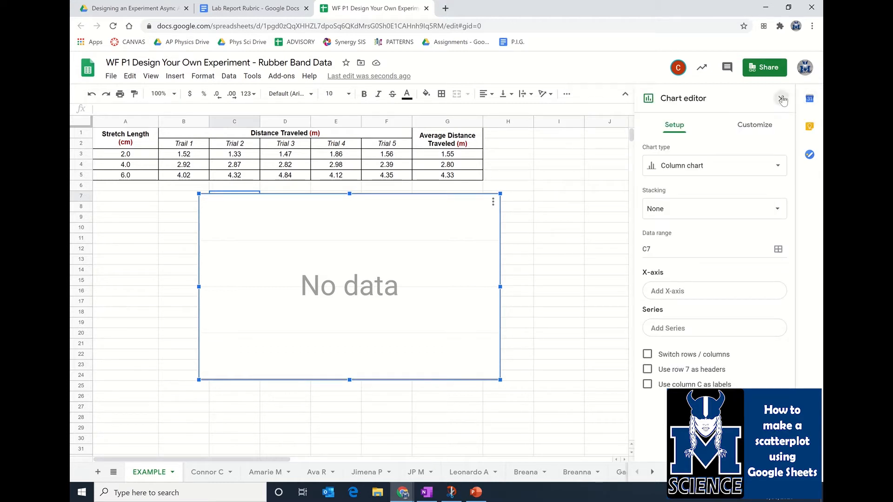
pyautogui.click(782, 98)
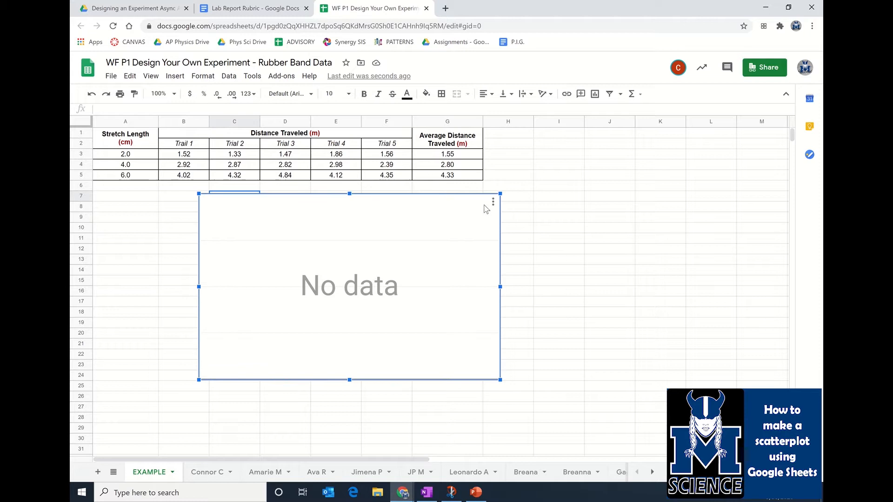
pyautogui.click(492, 202)
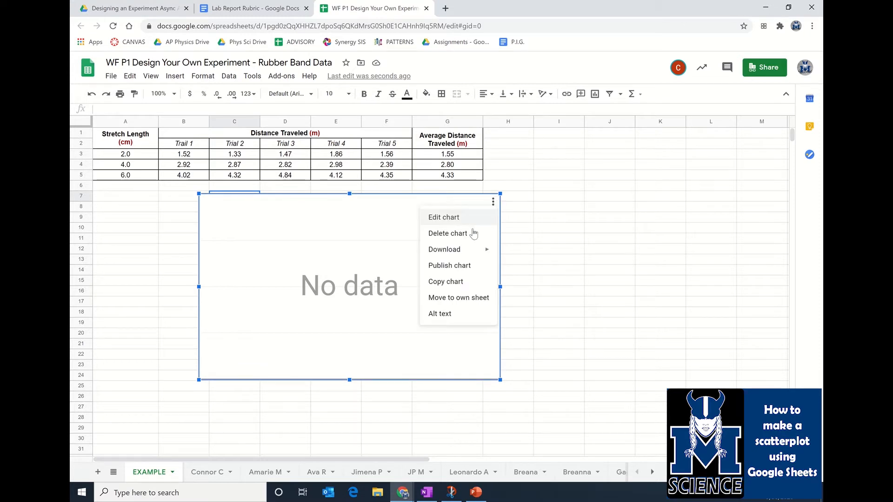
pyautogui.click(444, 217)
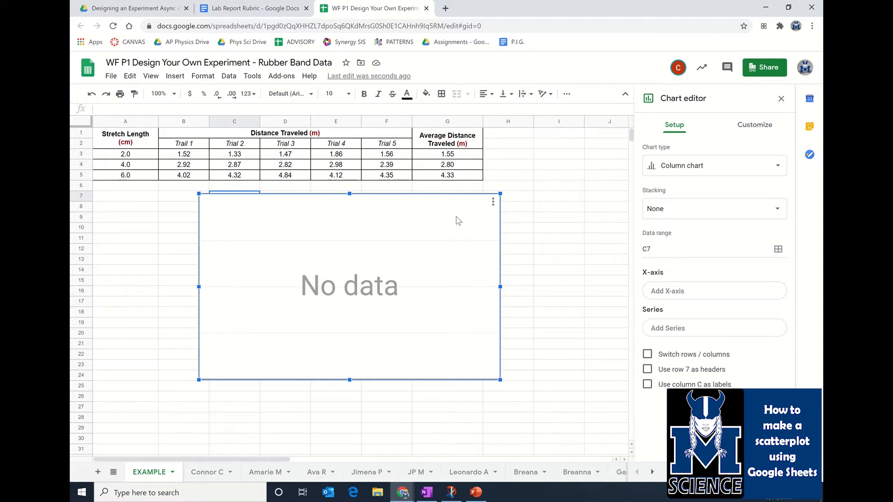
# Change the chart type to Scatter chart
pyautogui.click(714, 166)
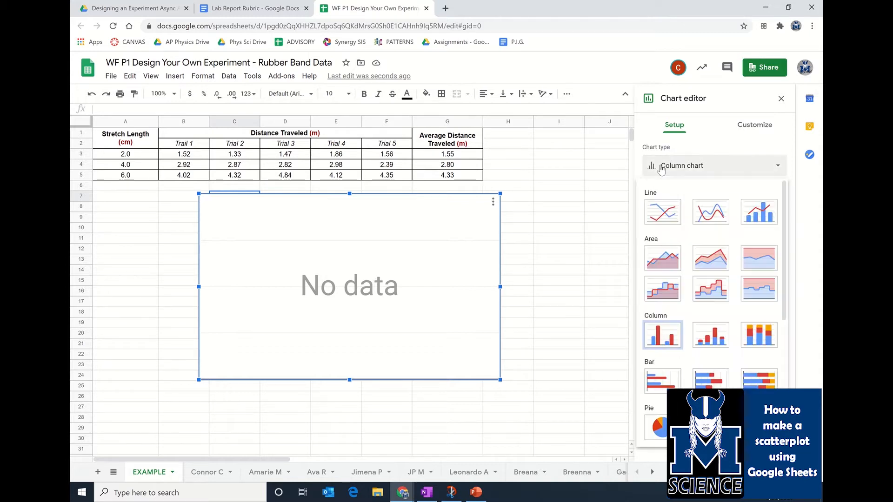
pyautogui.scroll(-3)
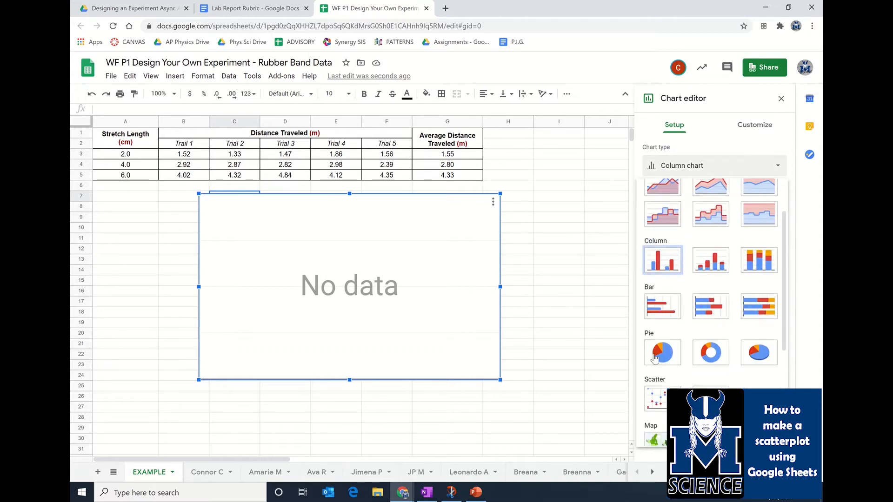
pyautogui.scroll(-3)
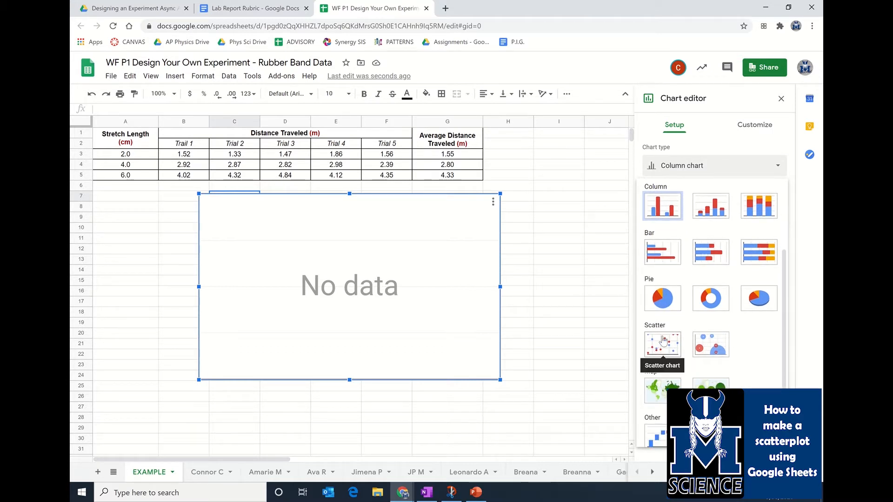
pyautogui.click(661, 344)
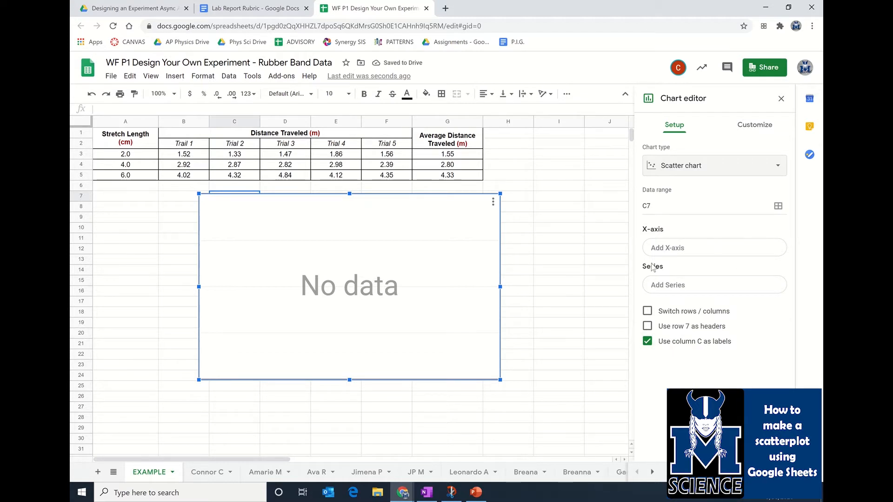
pyautogui.moveTo(675, 248)
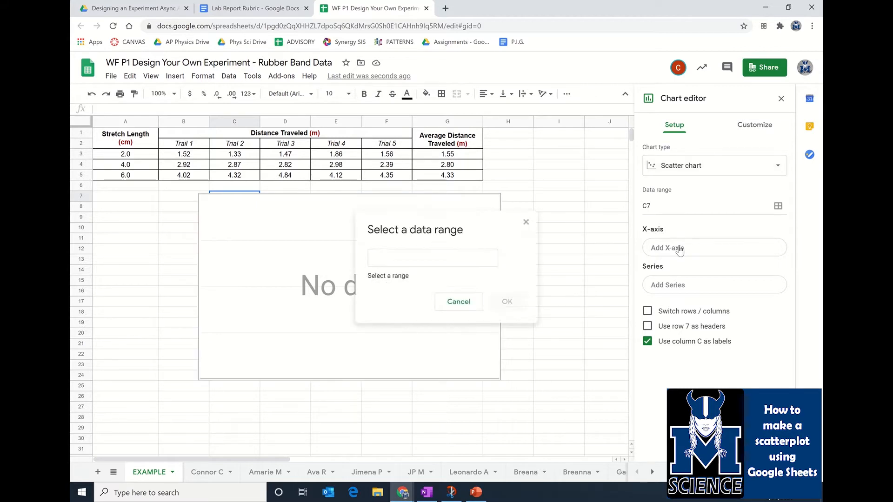
# Set the x-axis range to the Stretch Length cells A1:A5 on the EXAMPLE sheet
pyautogui.click(432, 257)
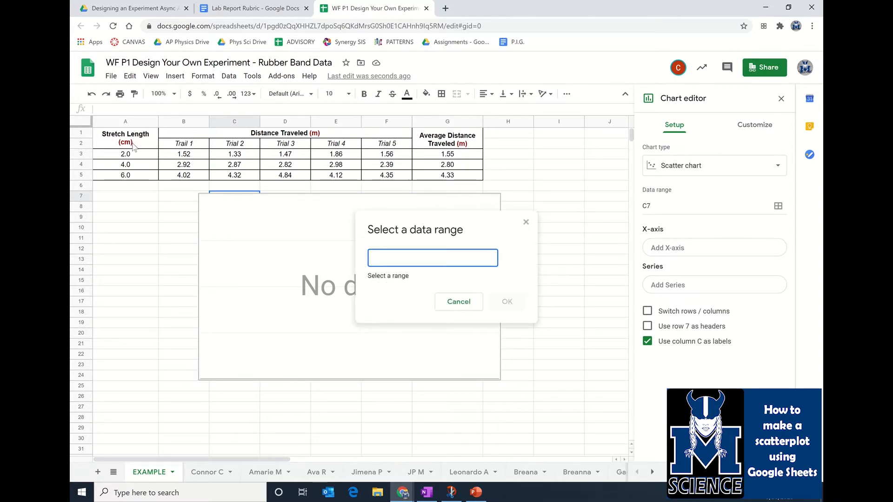
pyautogui.moveTo(134, 183)
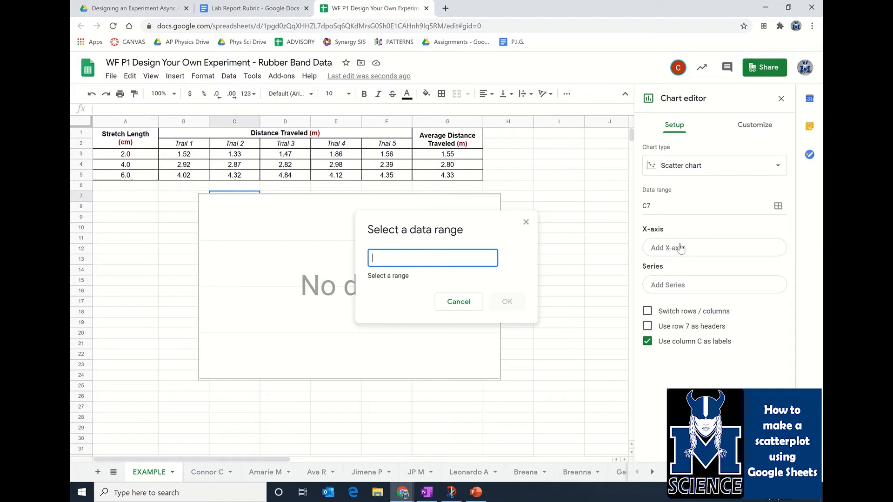
pyautogui.click(458, 302)
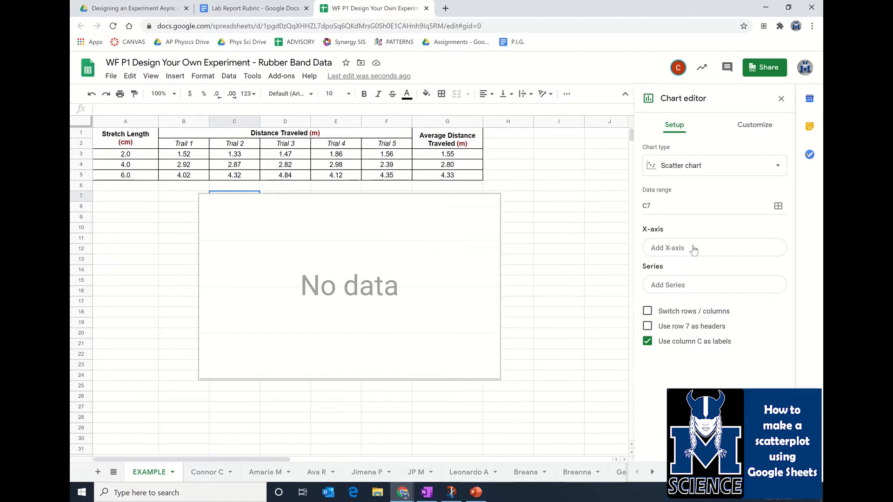
pyautogui.click(777, 205)
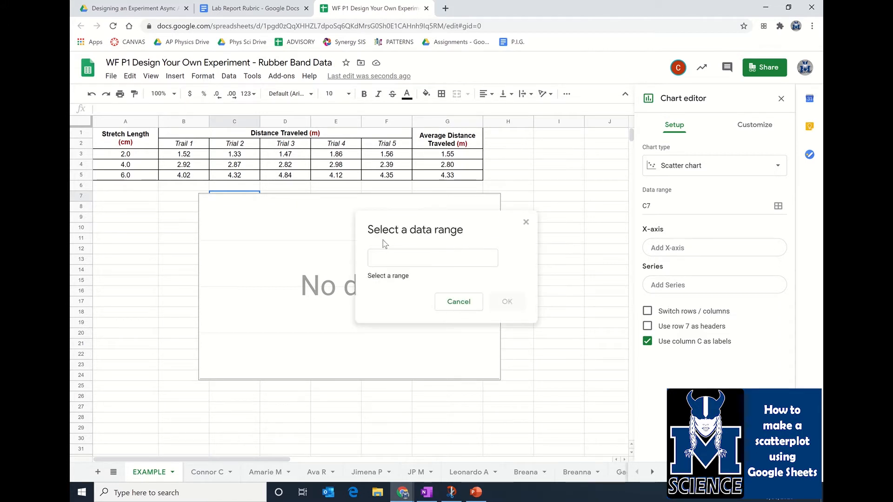
pyautogui.click(432, 257)
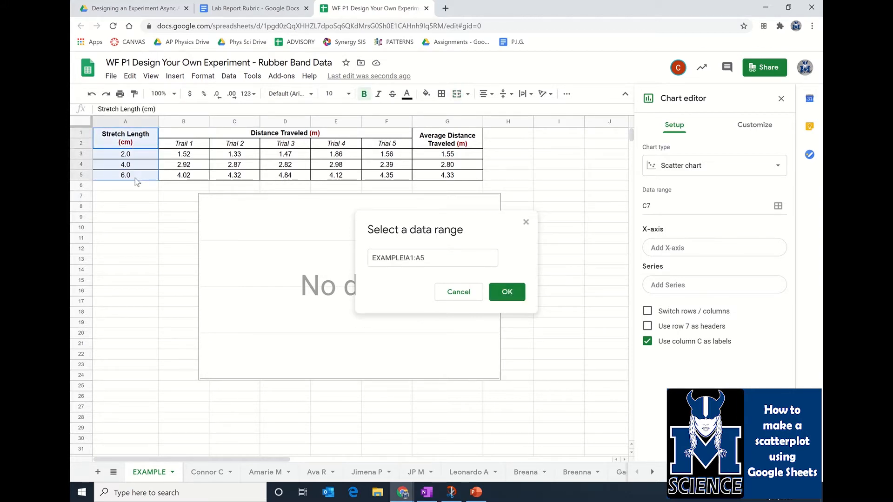
pyautogui.click(433, 257)
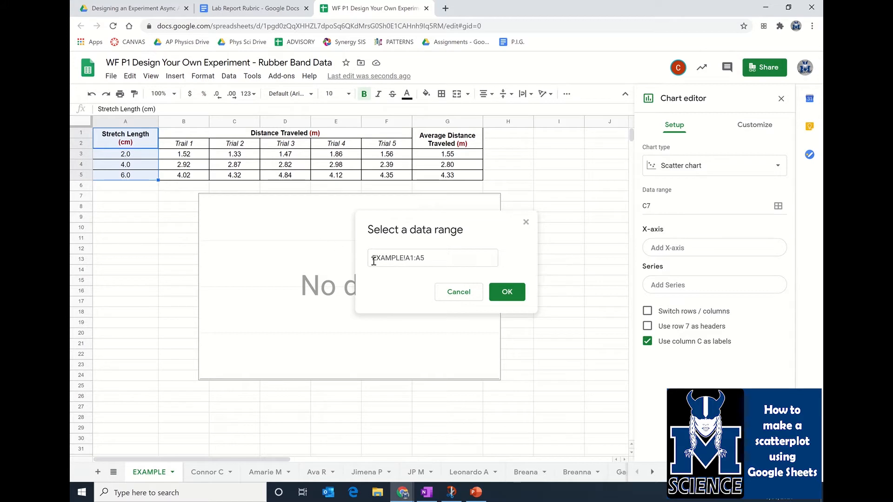
pyautogui.doubleClick(387, 258)
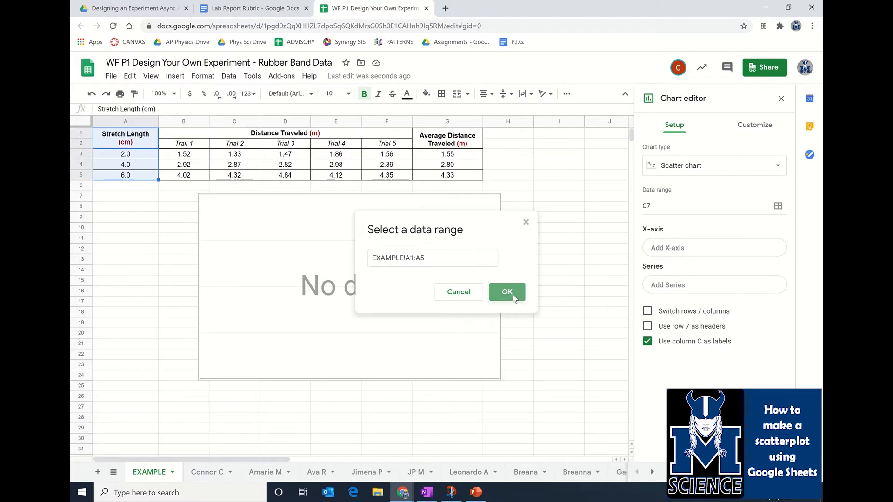
pyautogui.click(506, 291)
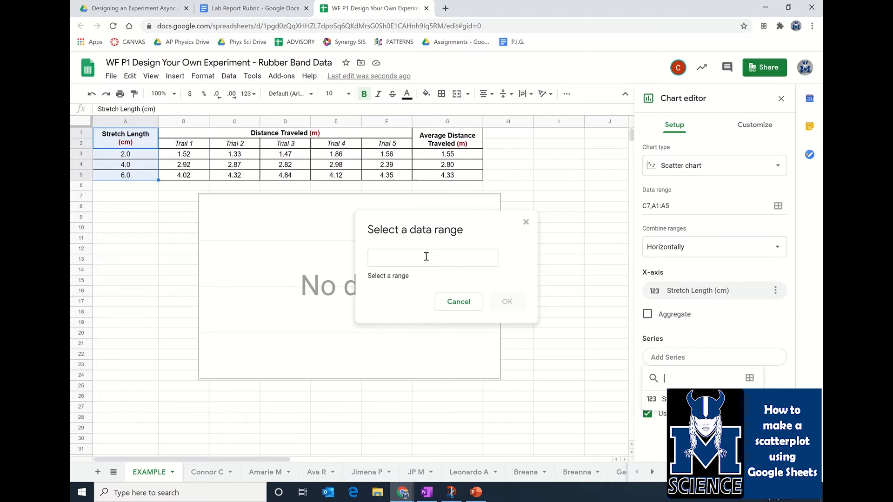
# Add Average Distance Traveled G1:G5 as the series, plotting the three points
pyautogui.click(433, 258)
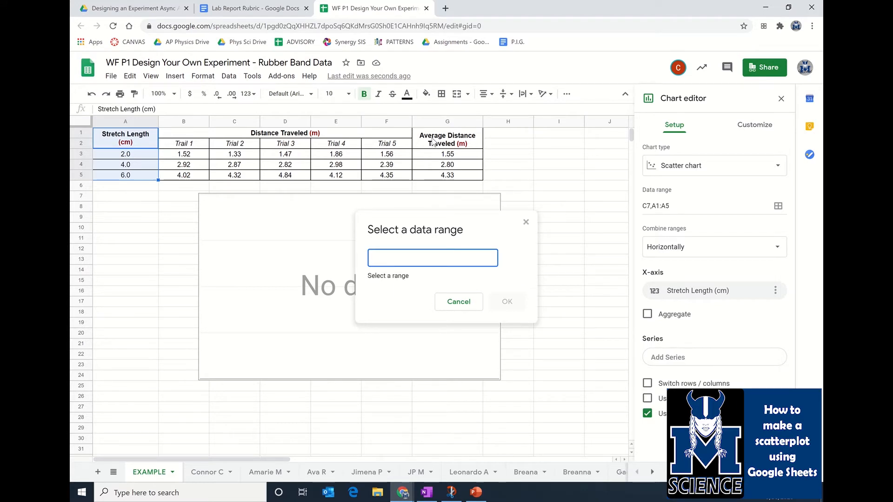
pyautogui.moveTo(447, 133); pyautogui.dragTo(448, 175)
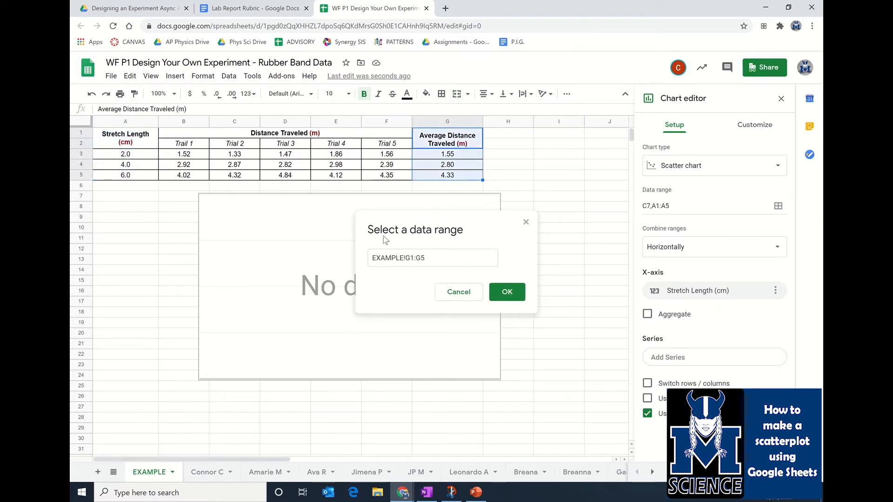
pyautogui.moveTo(332, 352)
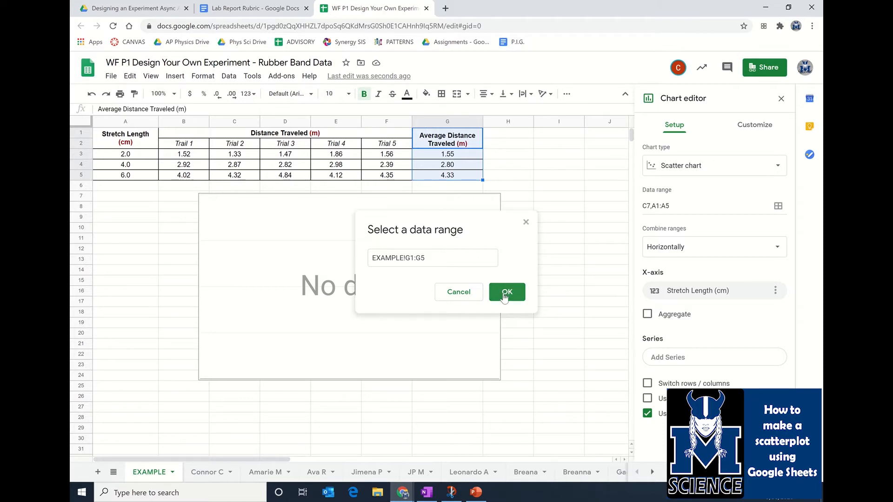
pyautogui.click(506, 292)
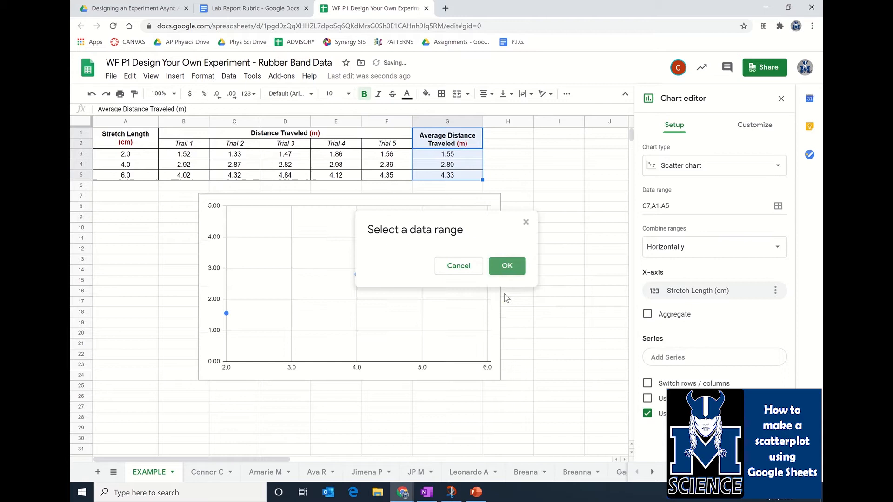
pyautogui.click(506, 265)
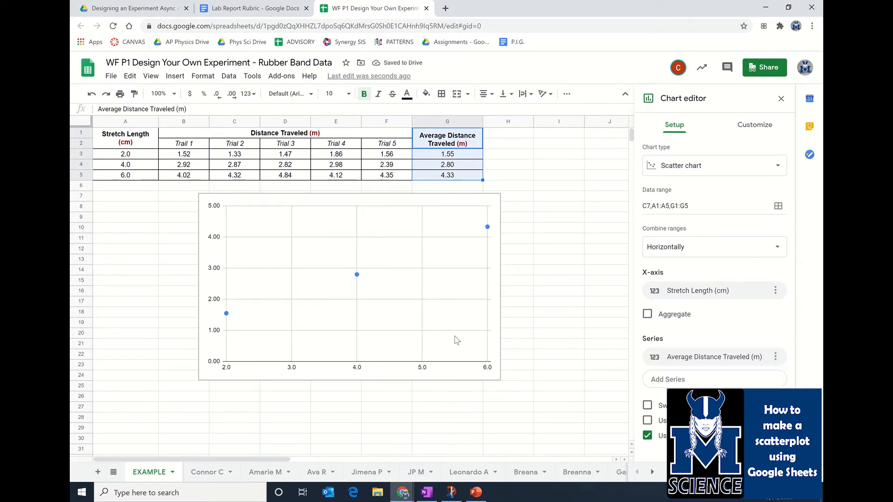
pyautogui.moveTo(480, 278)
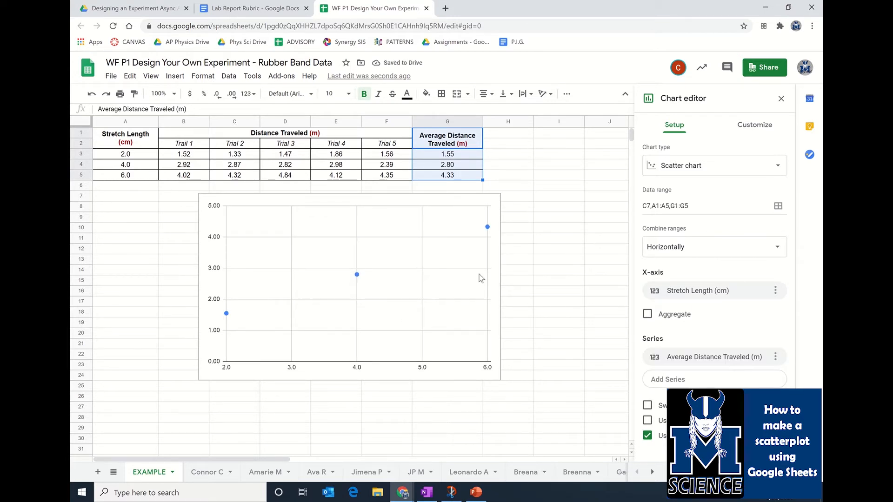
pyautogui.moveTo(461, 357)
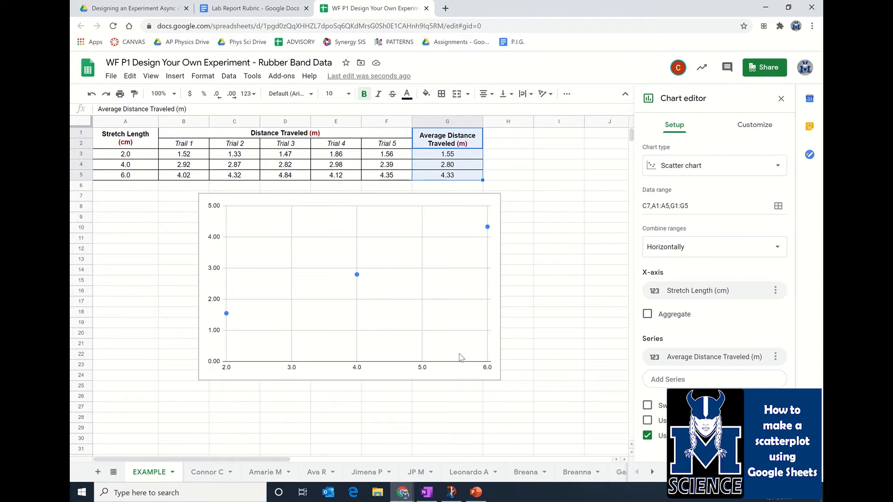
pyautogui.moveTo(625, 432)
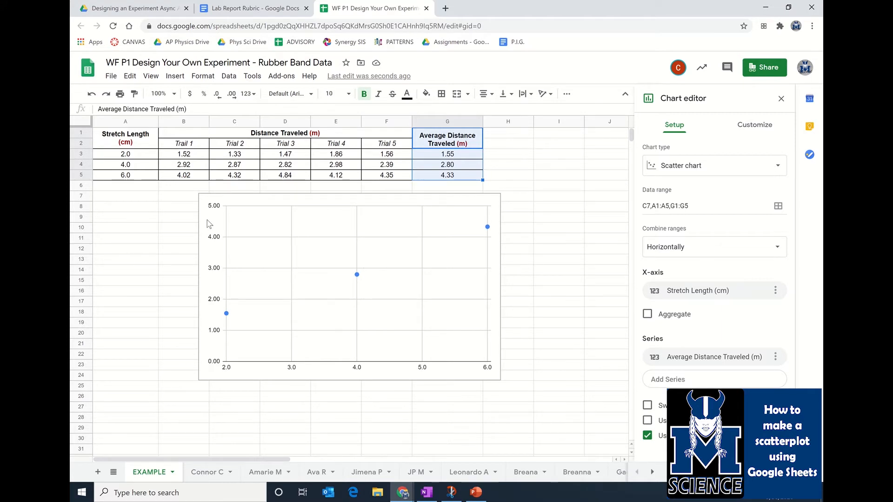
pyautogui.moveTo(214, 318)
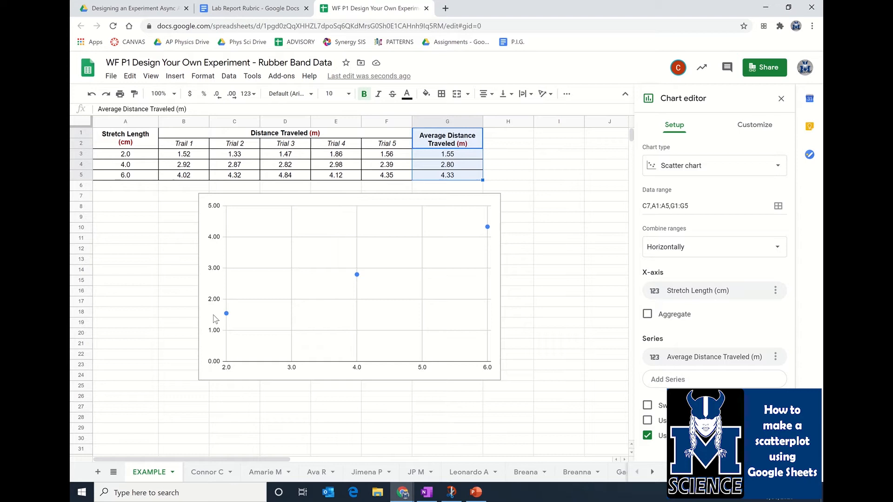
pyautogui.moveTo(392, 370)
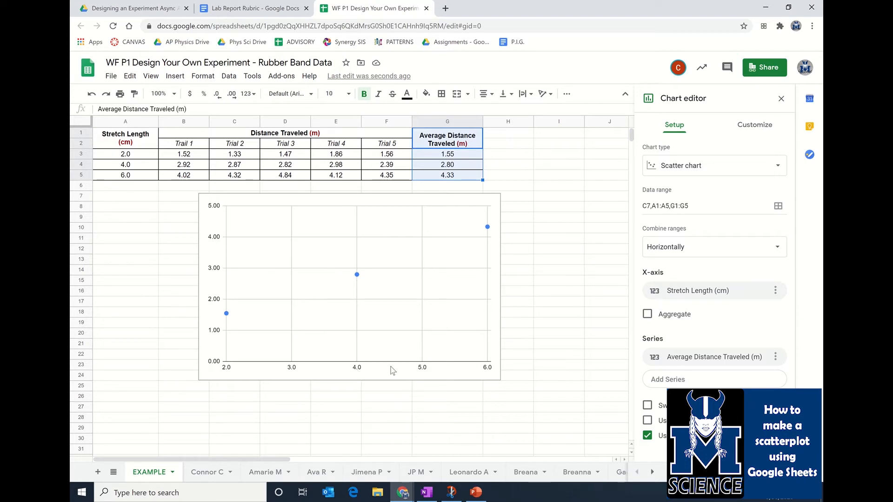
pyautogui.moveTo(406, 248)
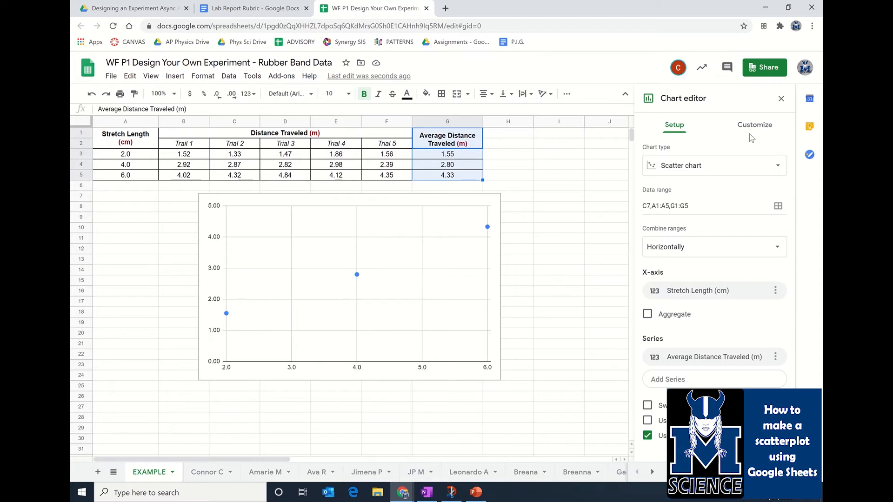
# Choose the main chart title under Customize > Chart & axis titles
pyautogui.click(754, 125)
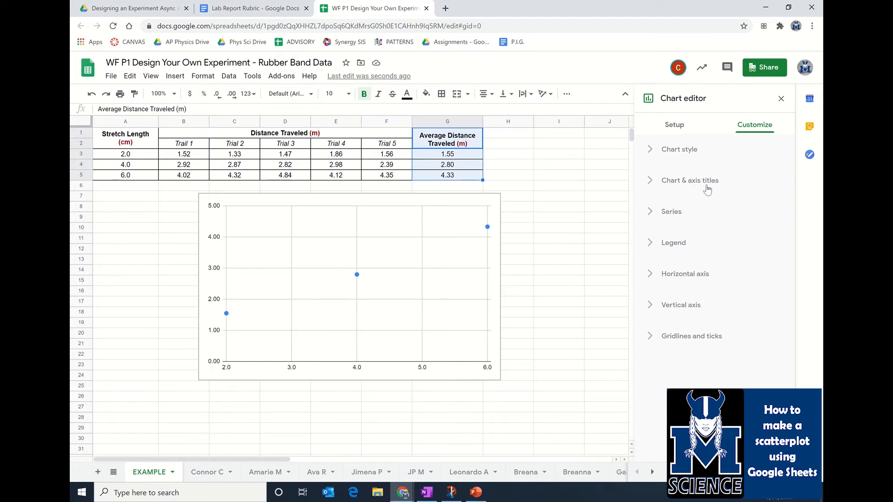
pyautogui.click(689, 180)
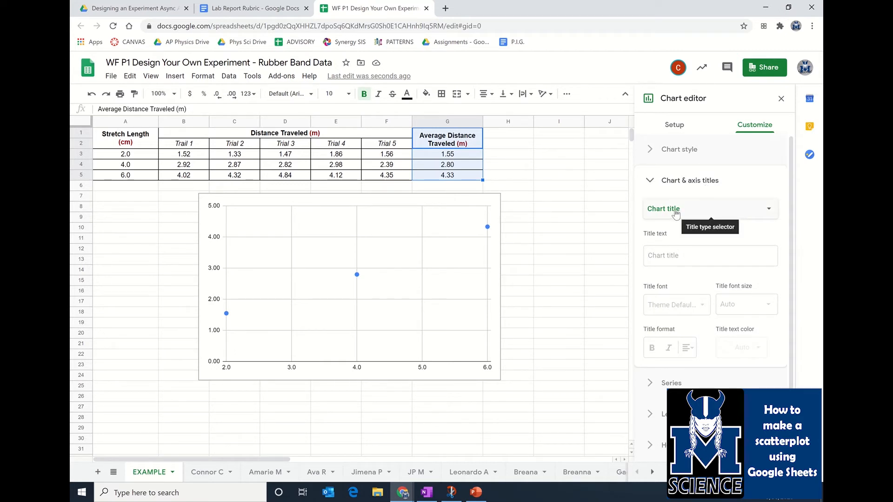
pyautogui.click(708, 209)
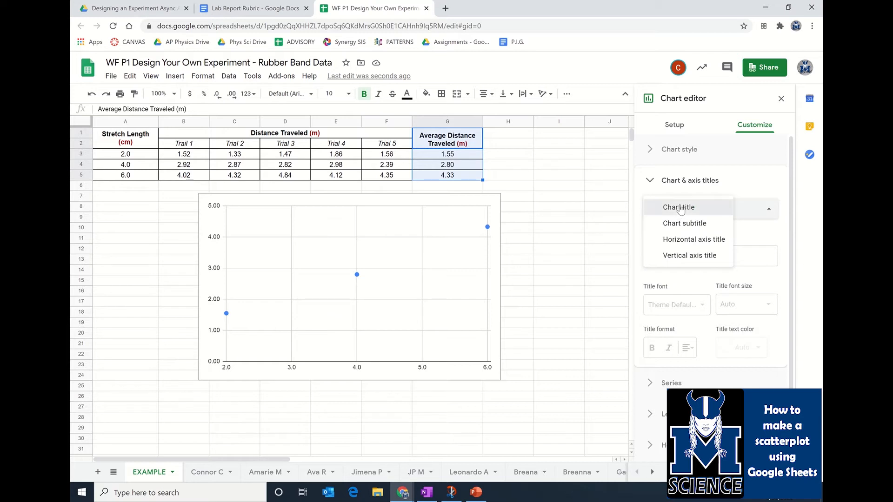
pyautogui.click(678, 207)
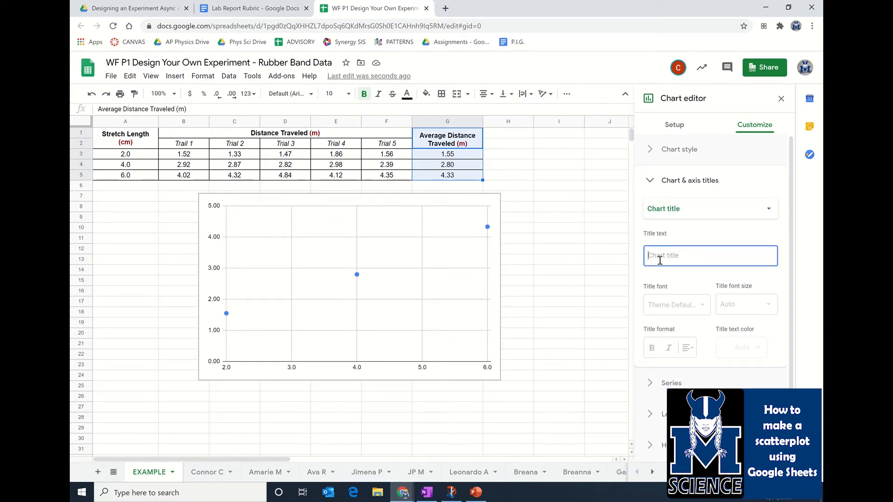
# Enter the title about the effect of rubber band stretch on travel distance
pyautogui.write('The effect of')
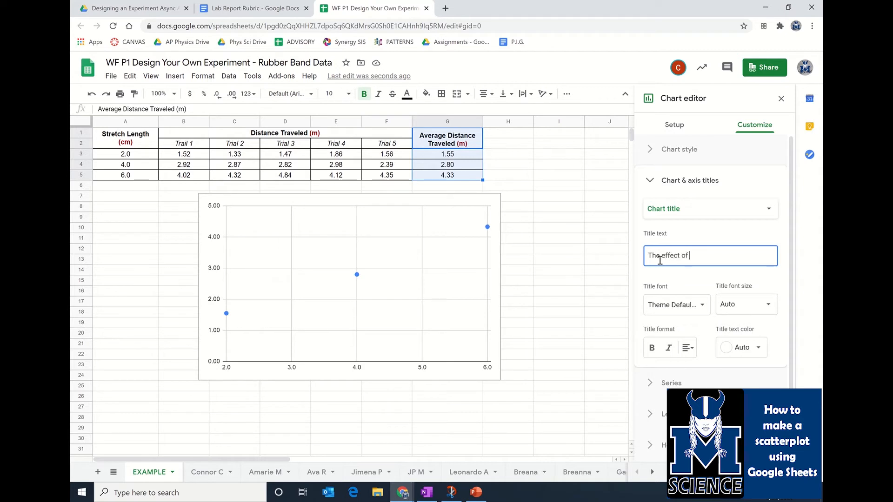
pyautogui.write('The effect of')
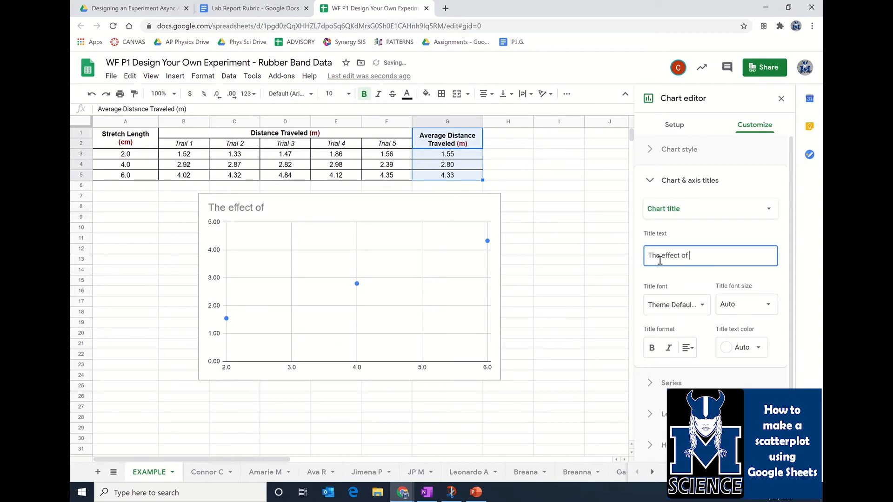
pyautogui.write('stretch in a rubber band on the distance the rubber band travels when it is let go')
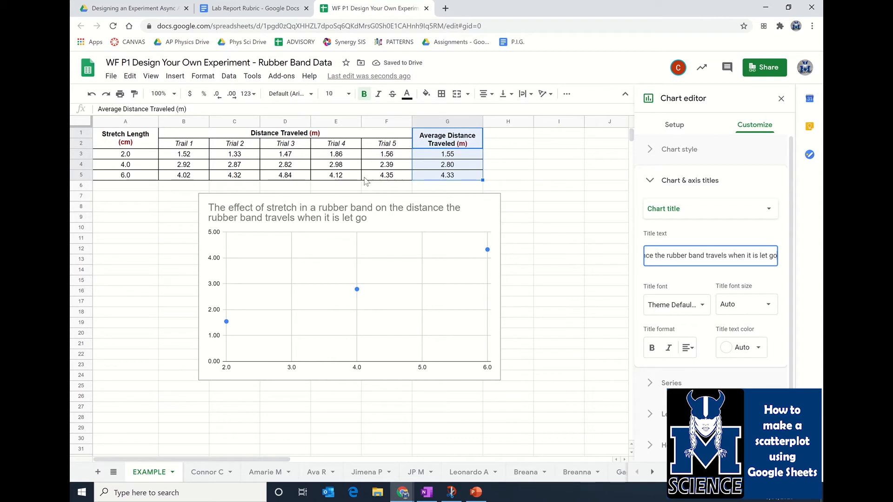
pyautogui.moveTo(391, 234)
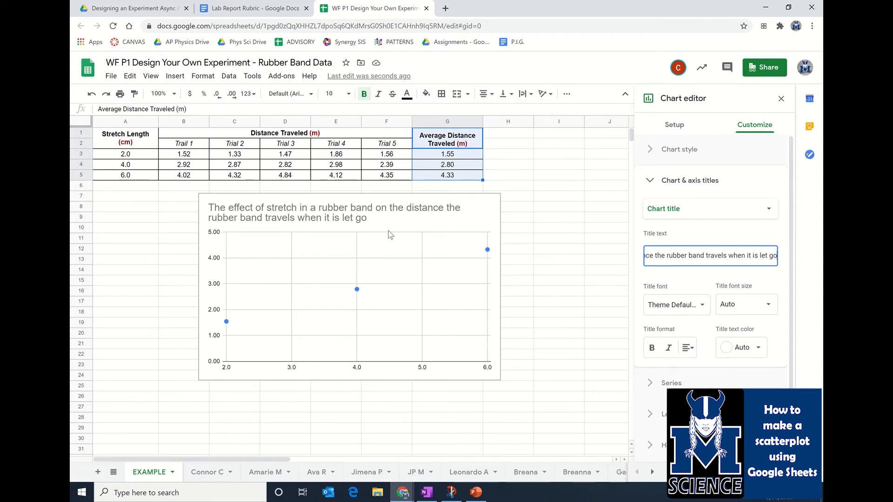
pyautogui.moveTo(337, 207)
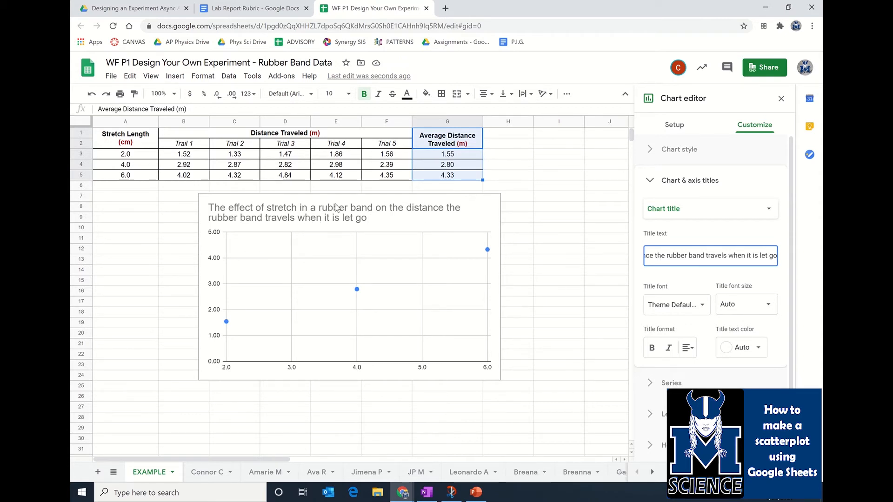
pyautogui.moveTo(381, 249)
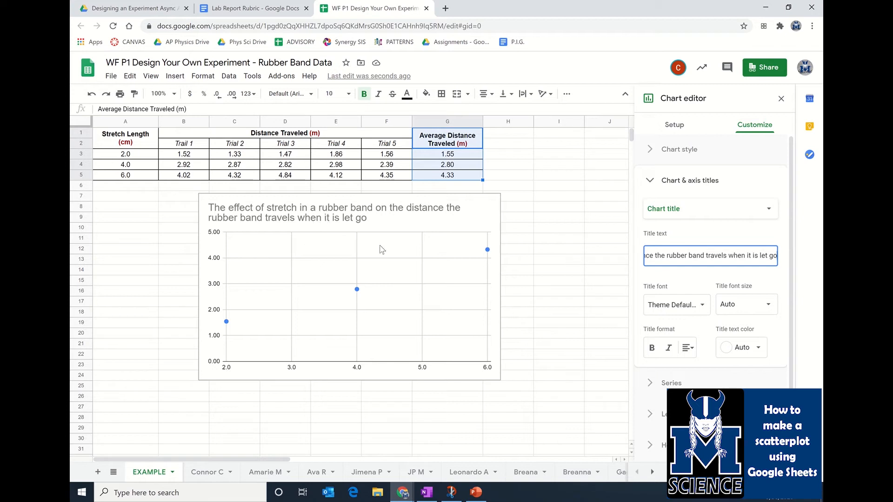
pyautogui.moveTo(581, 315)
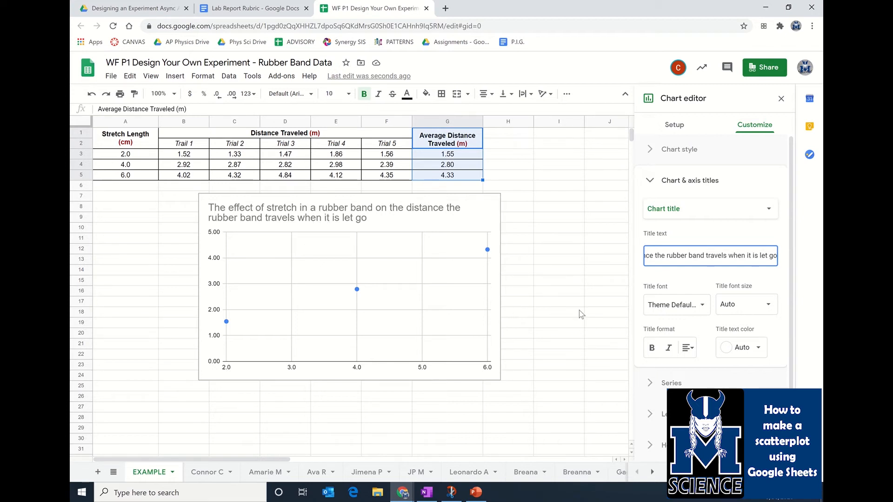
pyautogui.moveTo(690, 218)
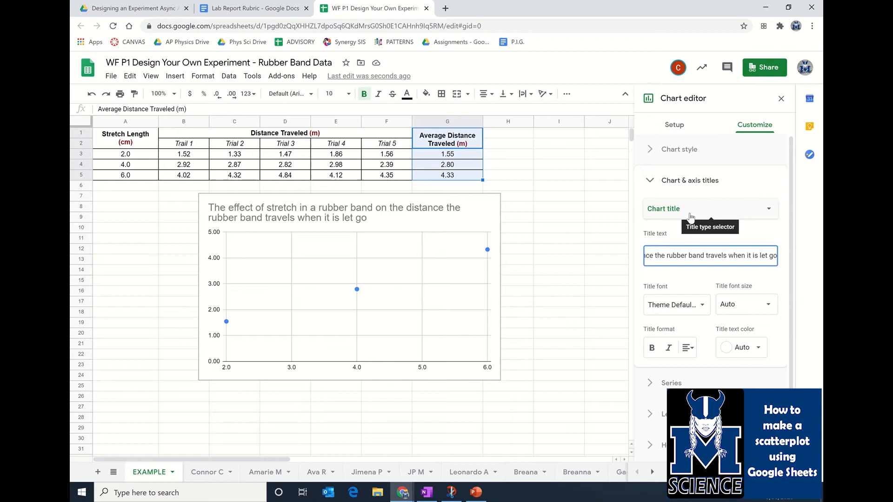
# Set the horizontal axis title to Stretch length (cm)
pyautogui.click(709, 208)
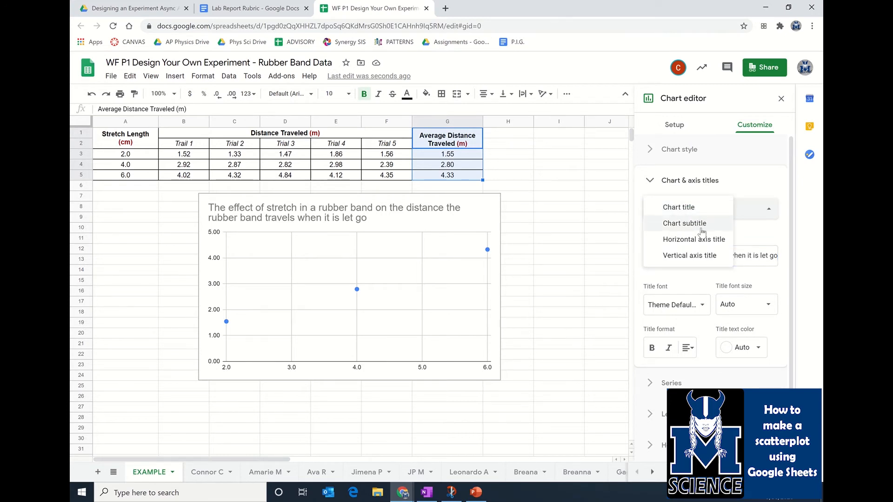
pyautogui.click(694, 239)
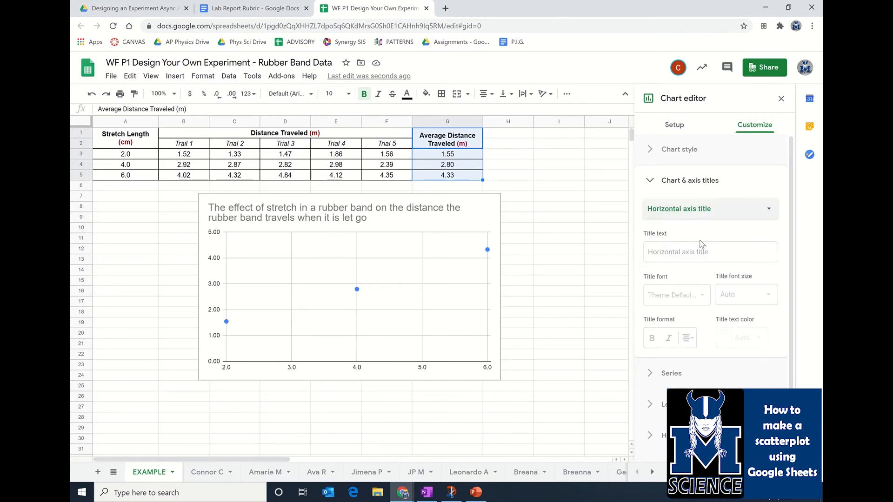
pyautogui.moveTo(200, 204)
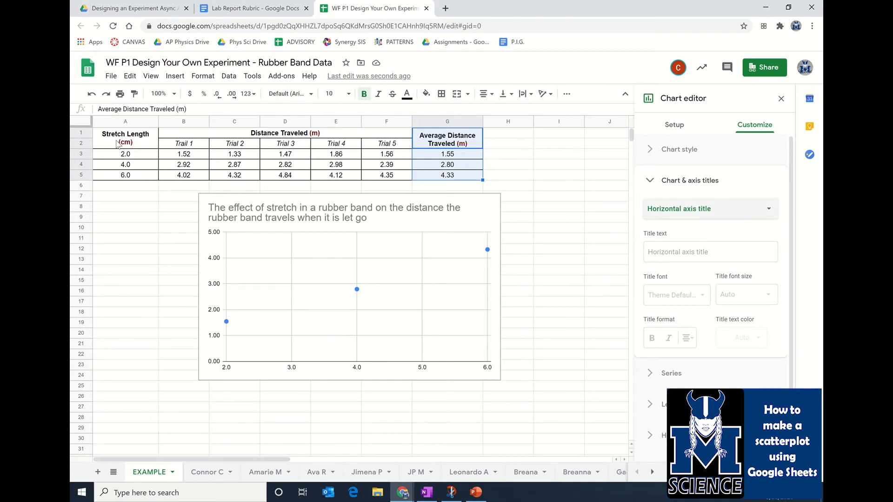
pyautogui.moveTo(581, 273)
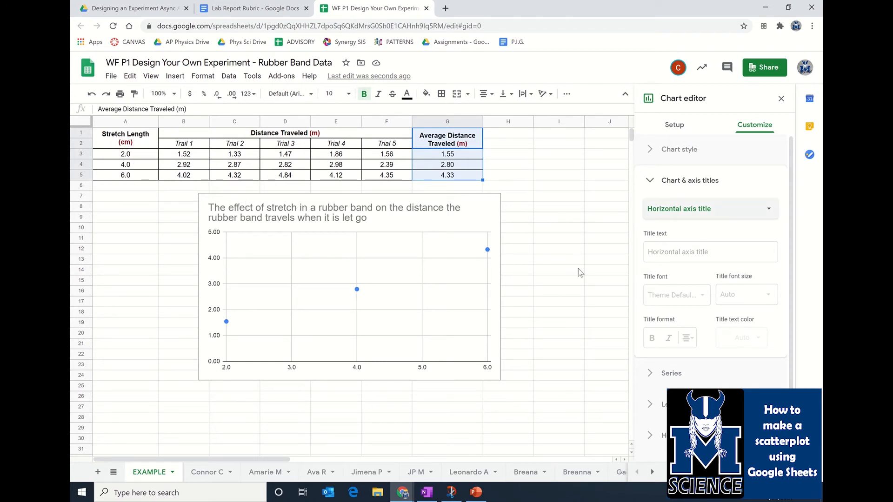
pyautogui.moveTo(706, 290)
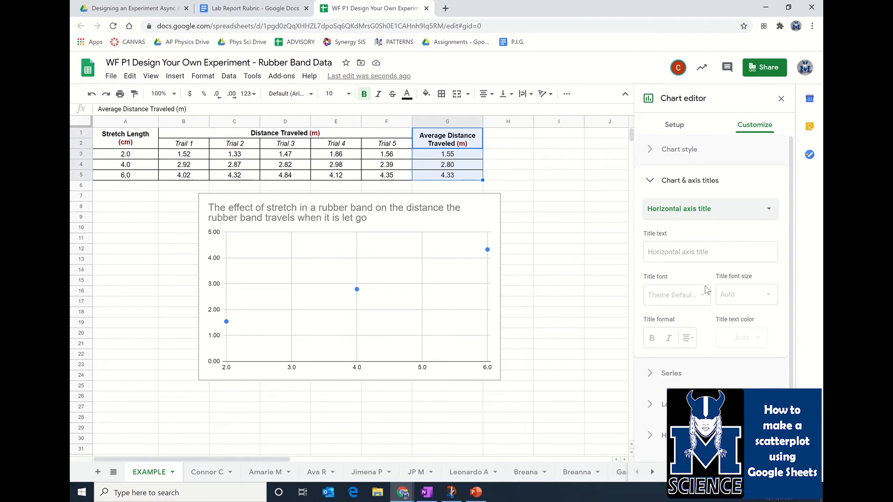
pyautogui.write('Stretch length (cm')
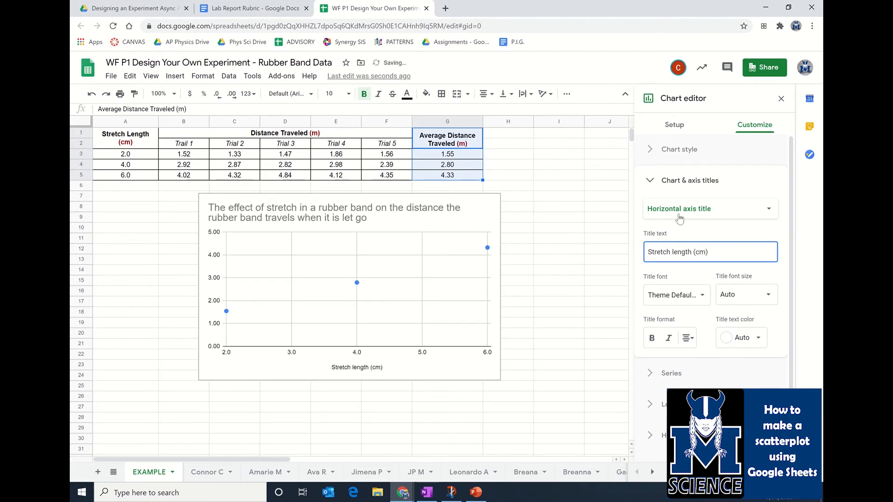
# Set the vertical axis title to Distance Traveled (m)
pyautogui.click(709, 209)
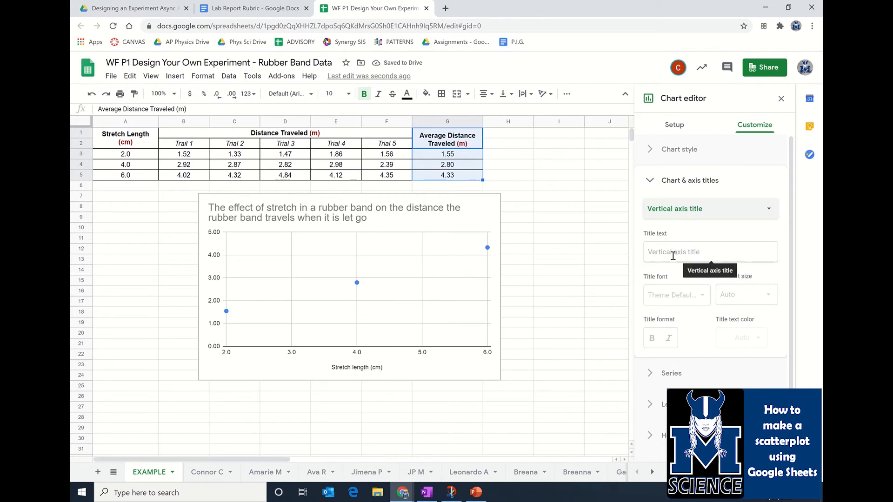
pyautogui.click(710, 252)
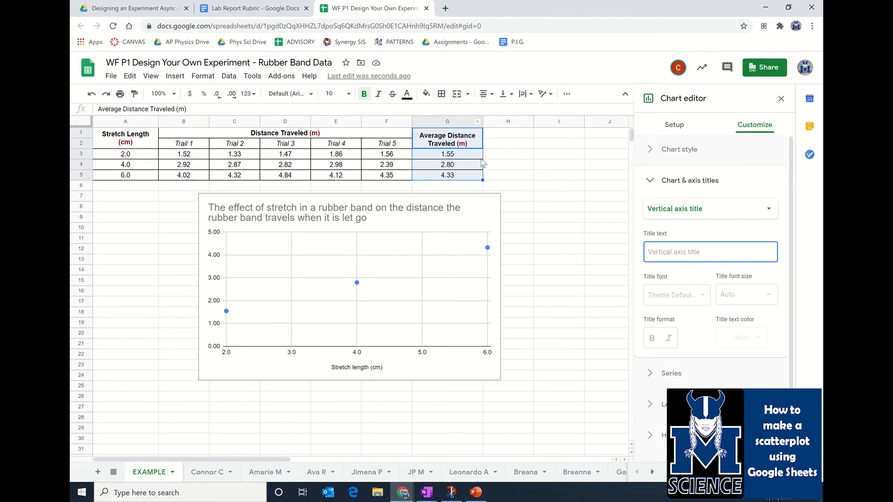
pyautogui.write('Dis')
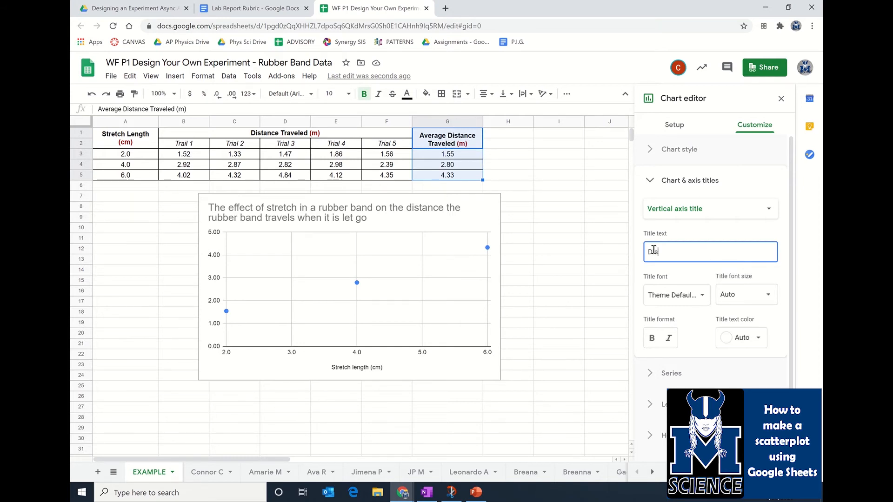
pyautogui.write('Distance Traveled (m')
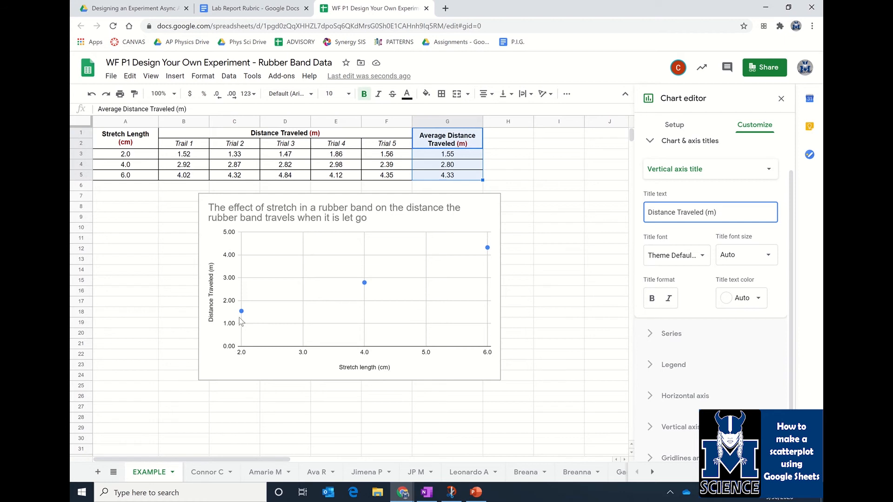
pyautogui.moveTo(467, 264)
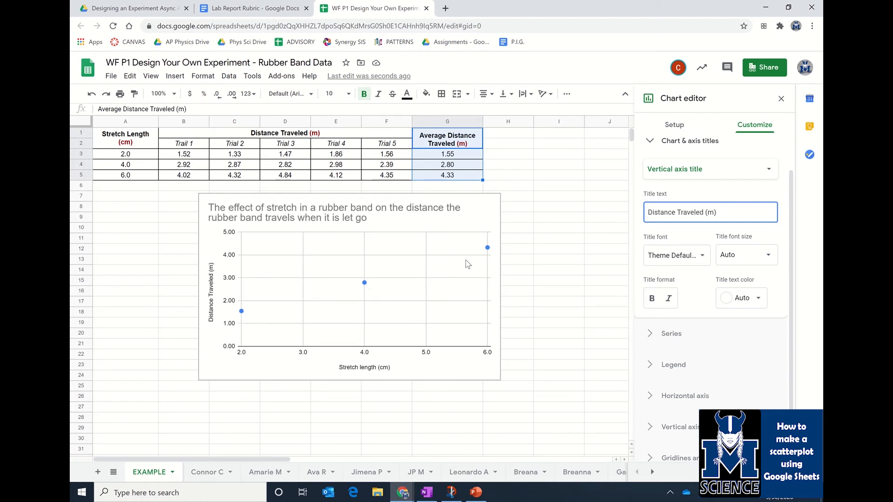
pyautogui.moveTo(696, 354)
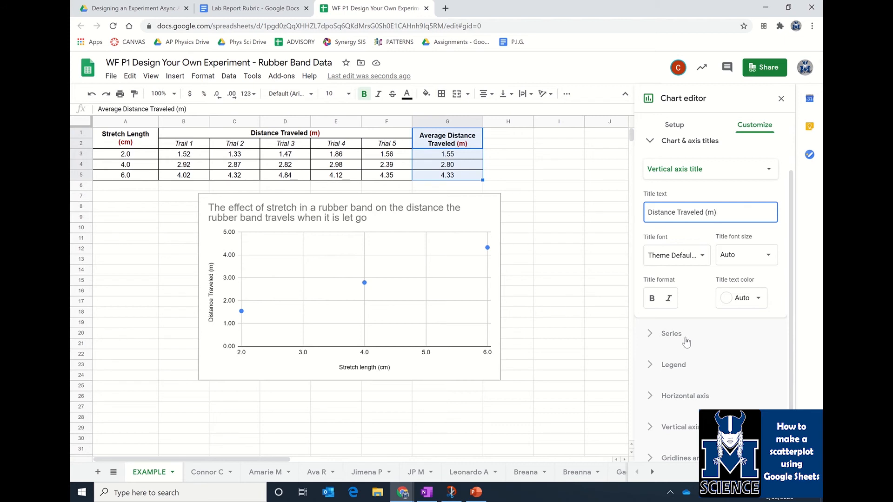
# Add a linear trendline to the series labelled with its equation 0.696*x + 0.109
pyautogui.click(671, 333)
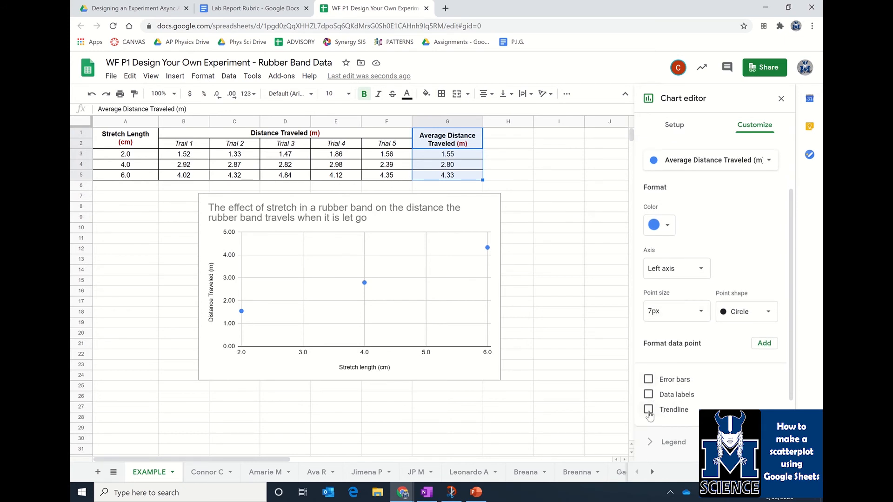
pyautogui.click(648, 409)
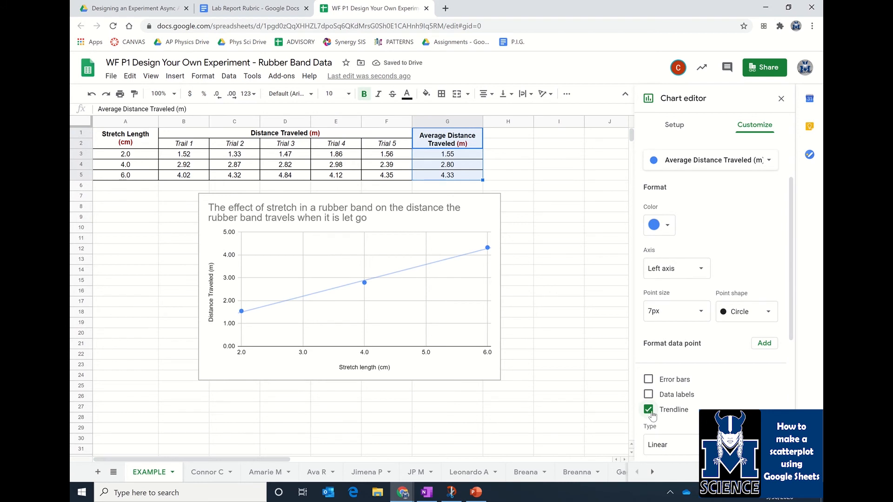
pyautogui.scroll(-3)
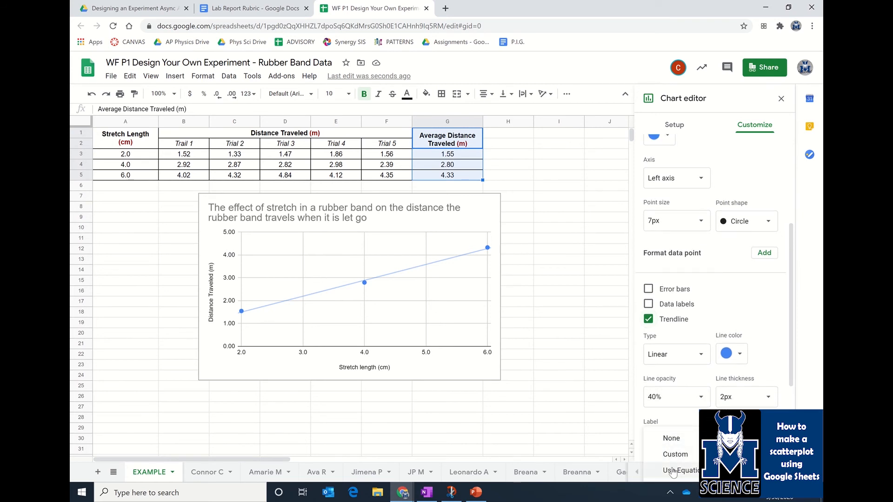
pyautogui.click(682, 471)
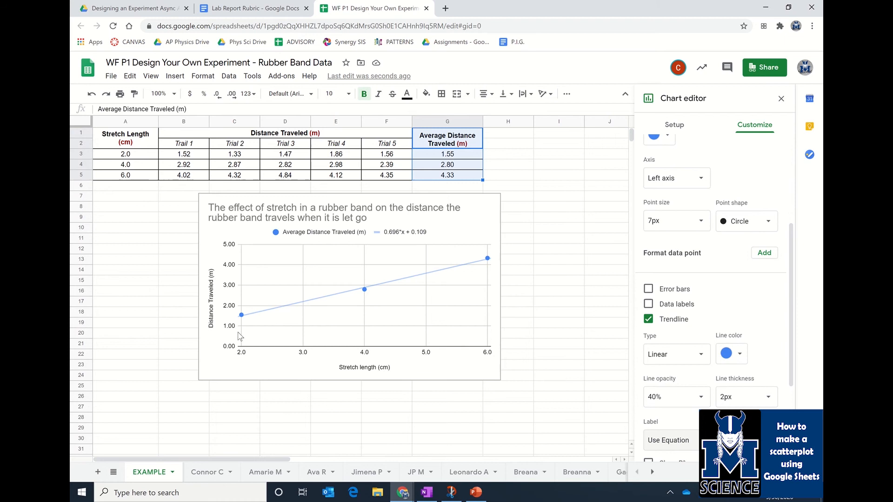
pyautogui.moveTo(242, 363)
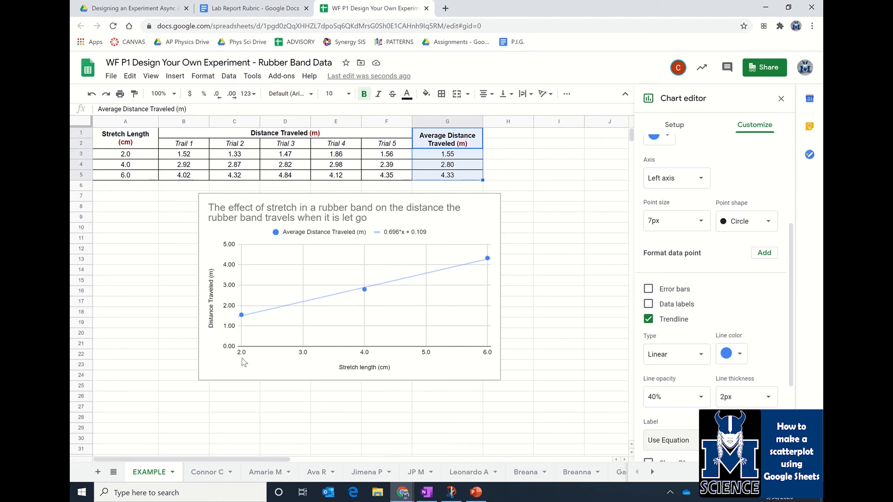
pyautogui.moveTo(242, 354)
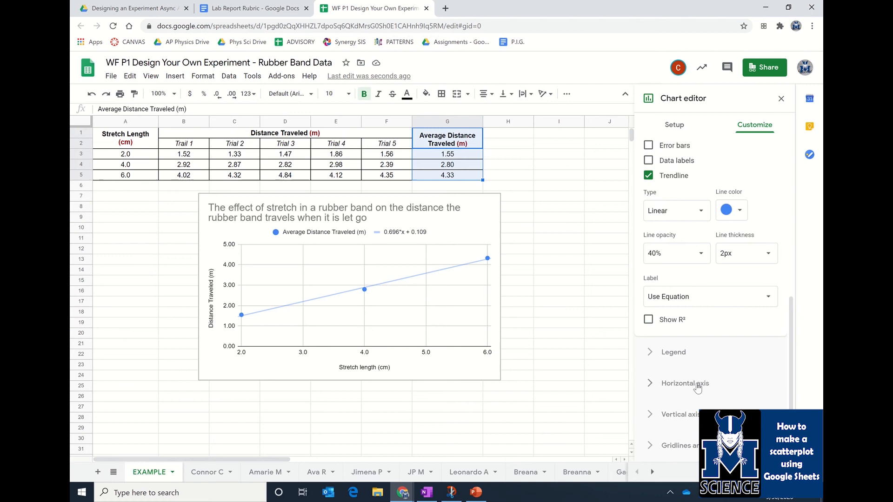
# Fix the horizontal axis range to Min 0 and Max 8
pyautogui.click(686, 382)
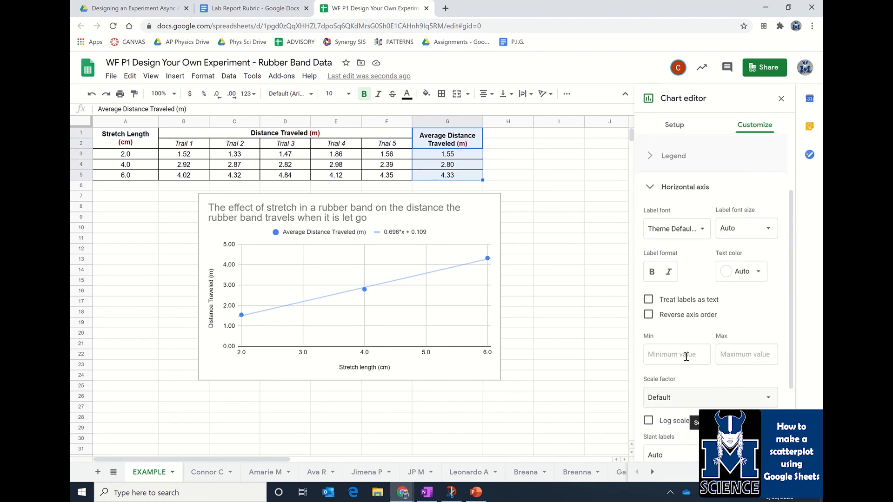
pyautogui.click(676, 354)
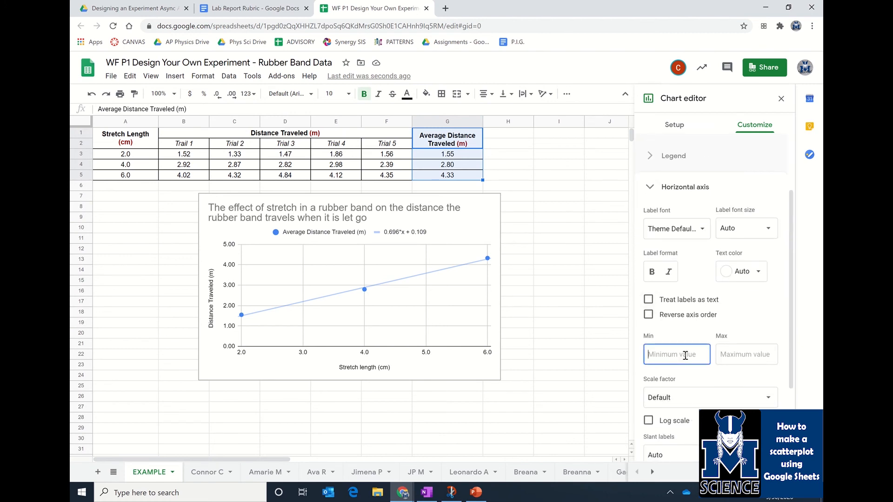
pyautogui.write('0')
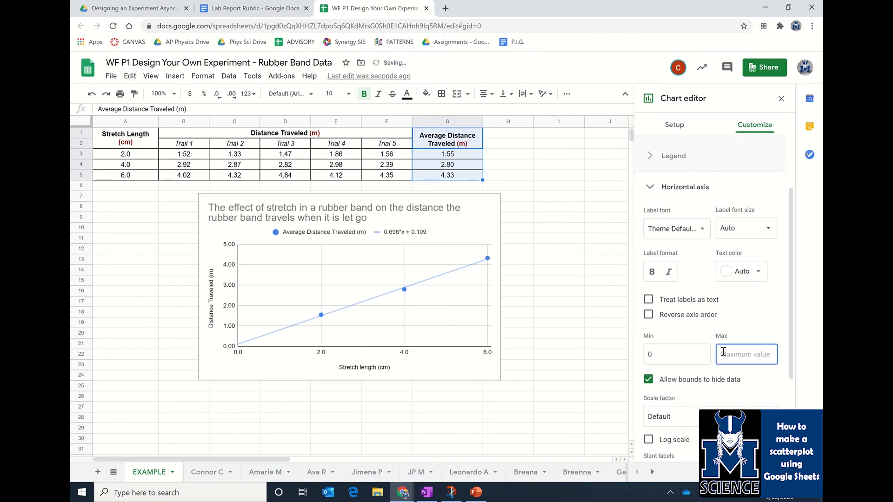
pyautogui.write('8')
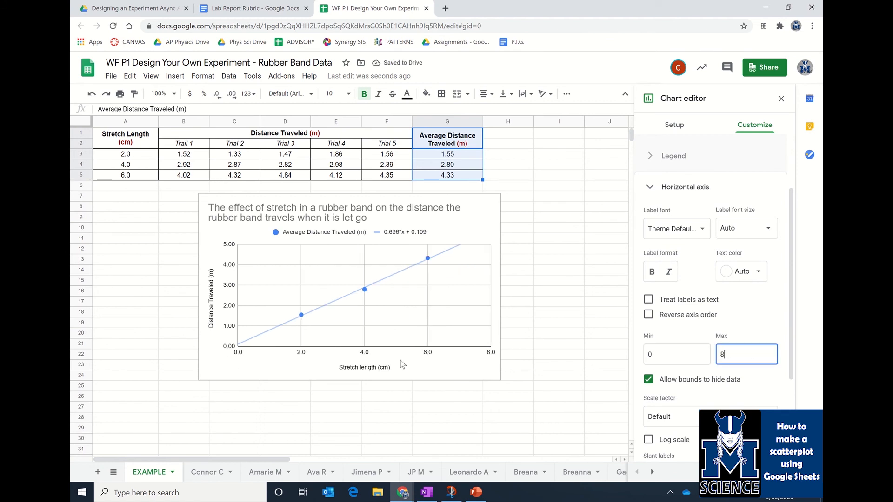
pyautogui.moveTo(536, 385)
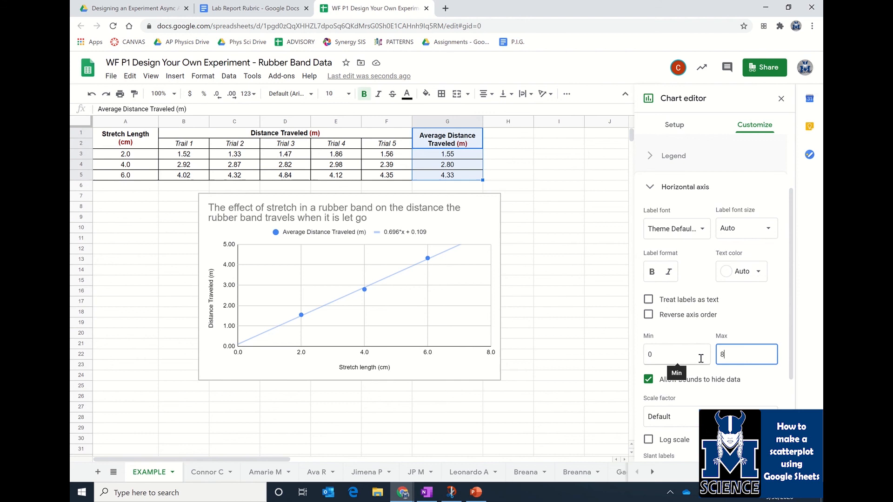
pyautogui.moveTo(375, 261)
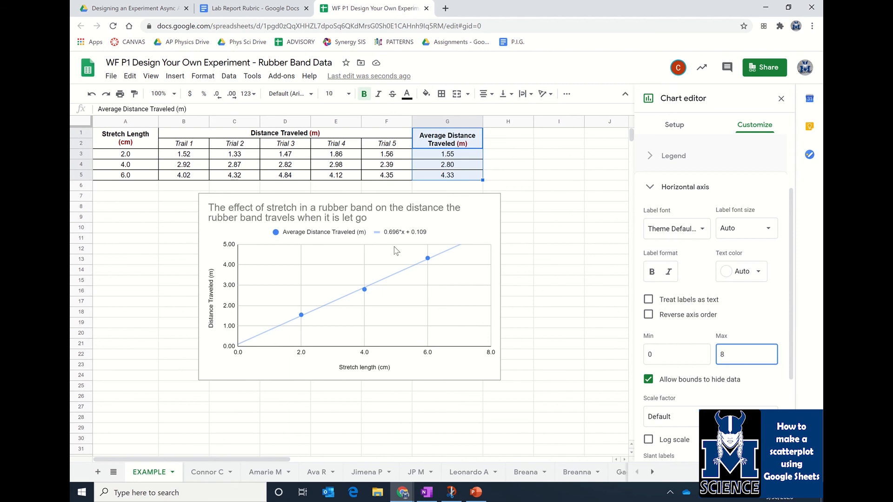
pyautogui.click(746, 354)
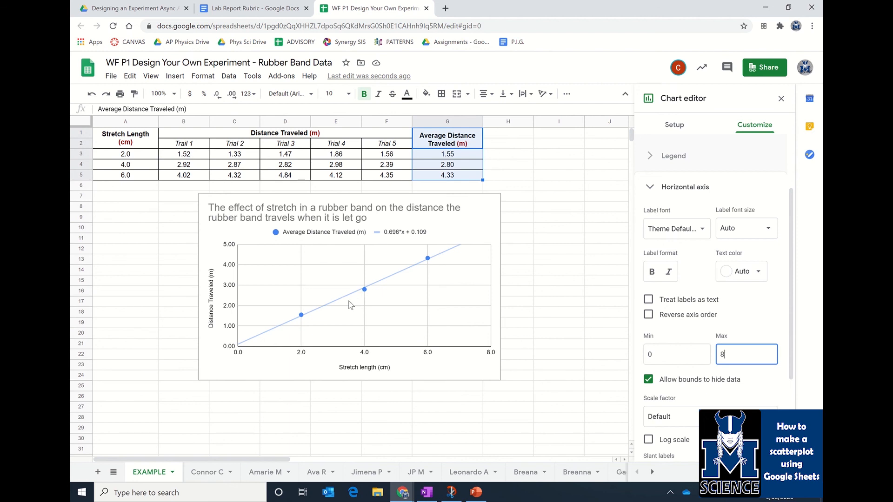
pyautogui.moveTo(369, 292)
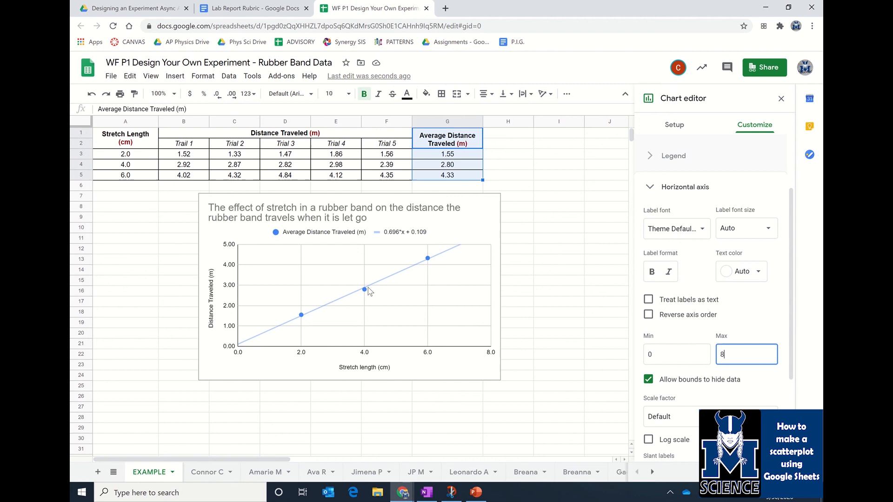
pyautogui.moveTo(392, 272)
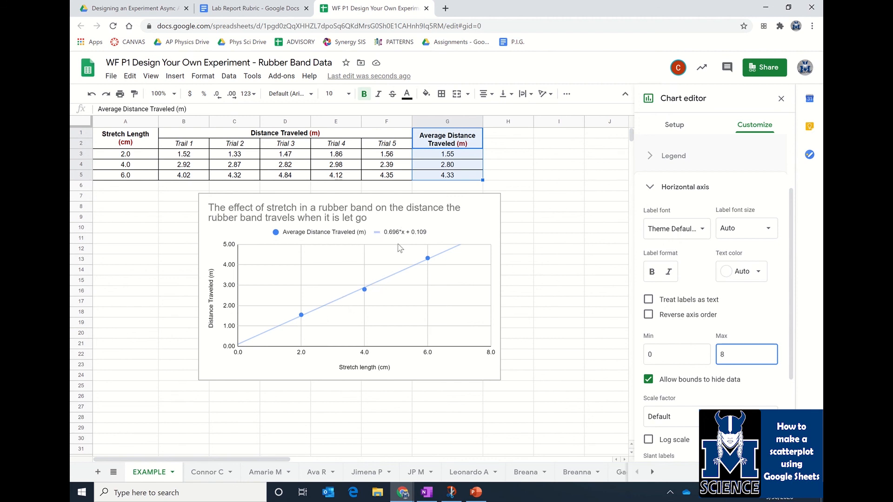
# Select the chart and bring up its three-dot options menu
pyautogui.click(399, 248)
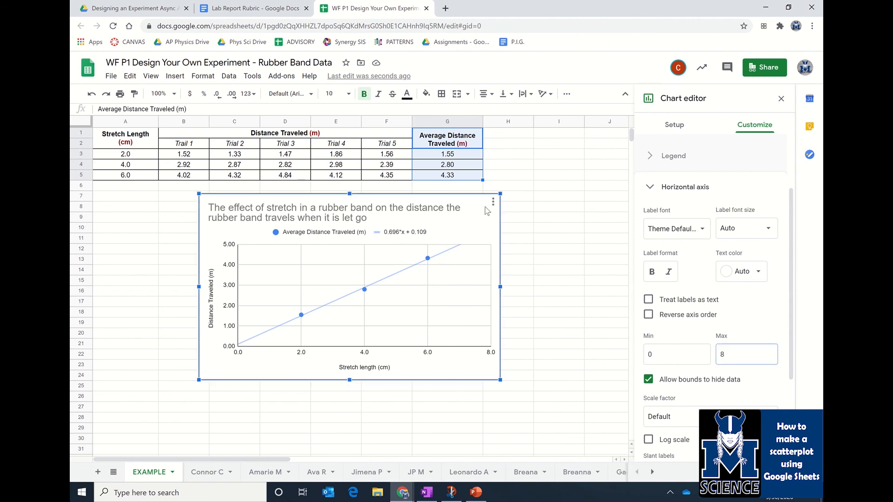
pyautogui.click(493, 201)
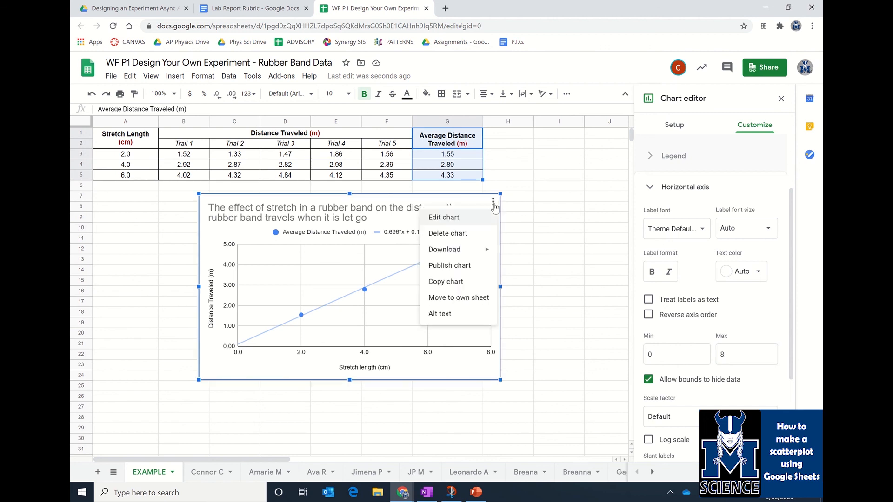